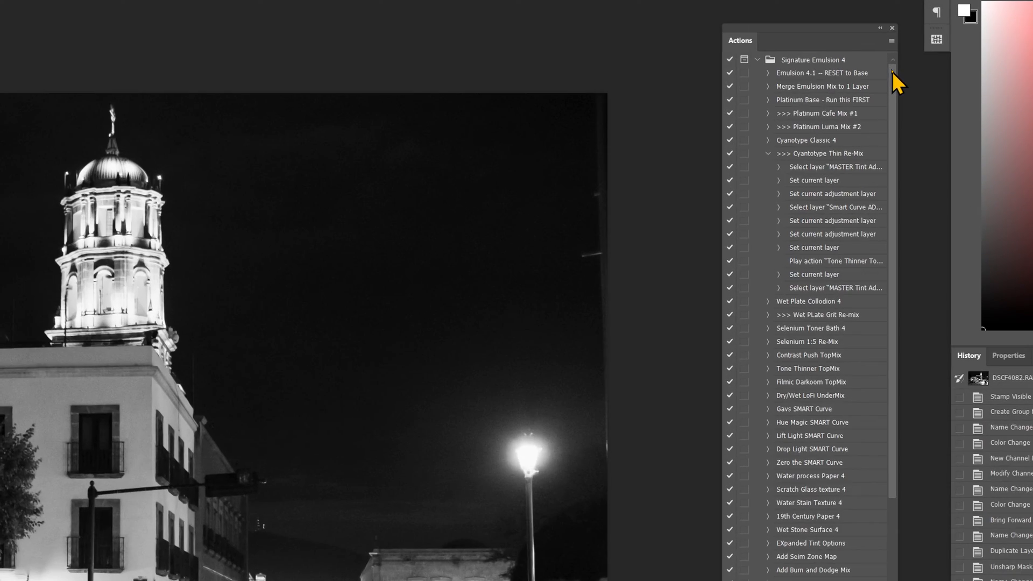
Step: Bring up the Actions panel menu for the Signature Emulsion 4 set
{"action": "left_click", "coordinate": [147, 3]}
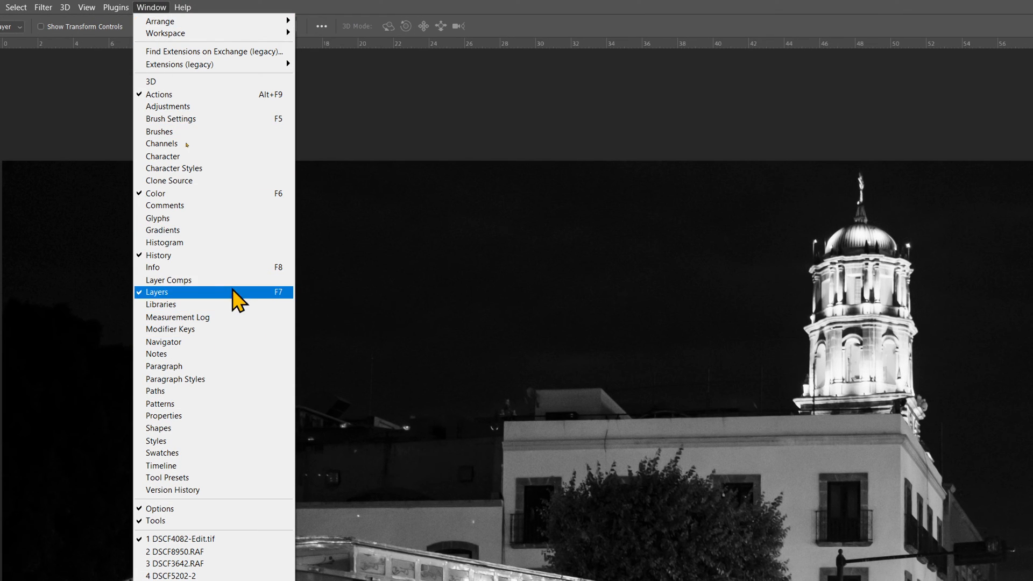
{"action": "mouse_move", "coordinate": [190, 94]}
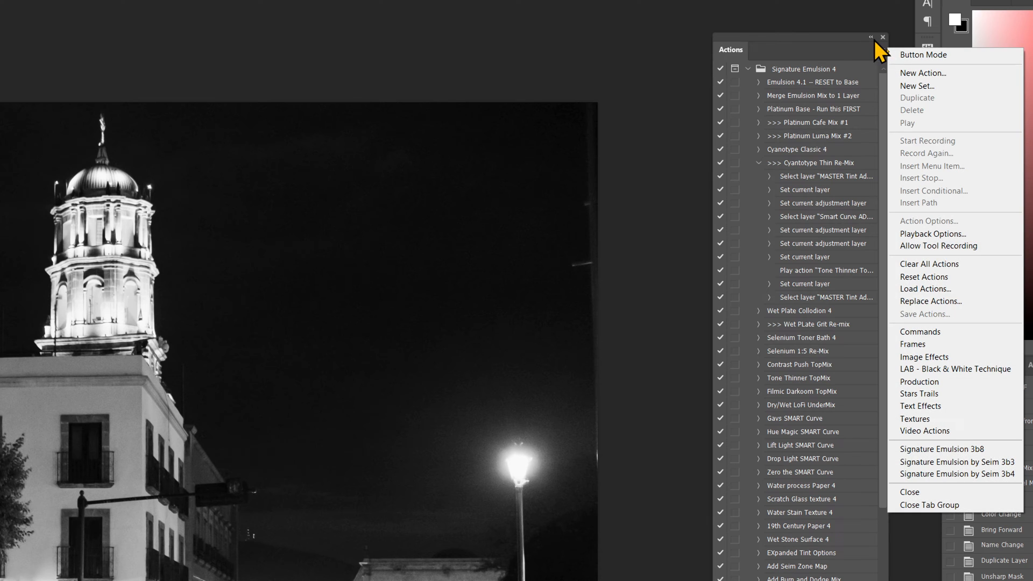
{"action": "mouse_move", "coordinate": [930, 73]}
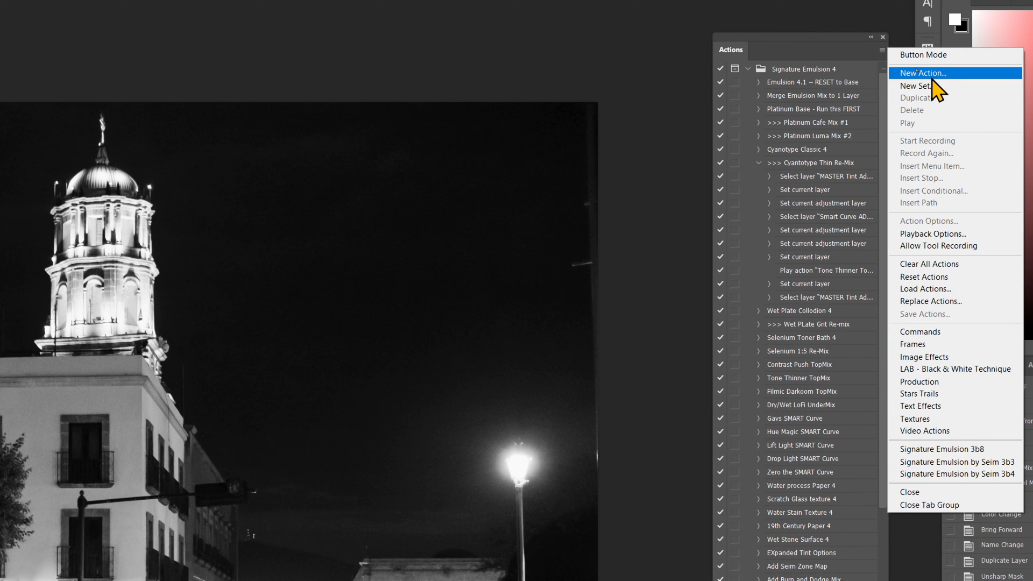
{"action": "mouse_move", "coordinate": [929, 263]}
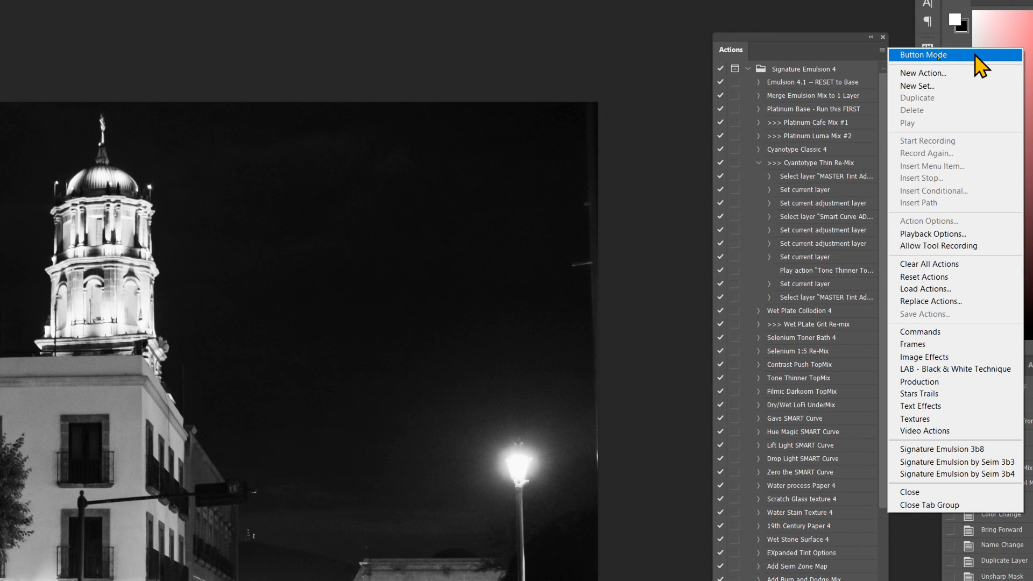
{"action": "mouse_move", "coordinate": [915, 115]}
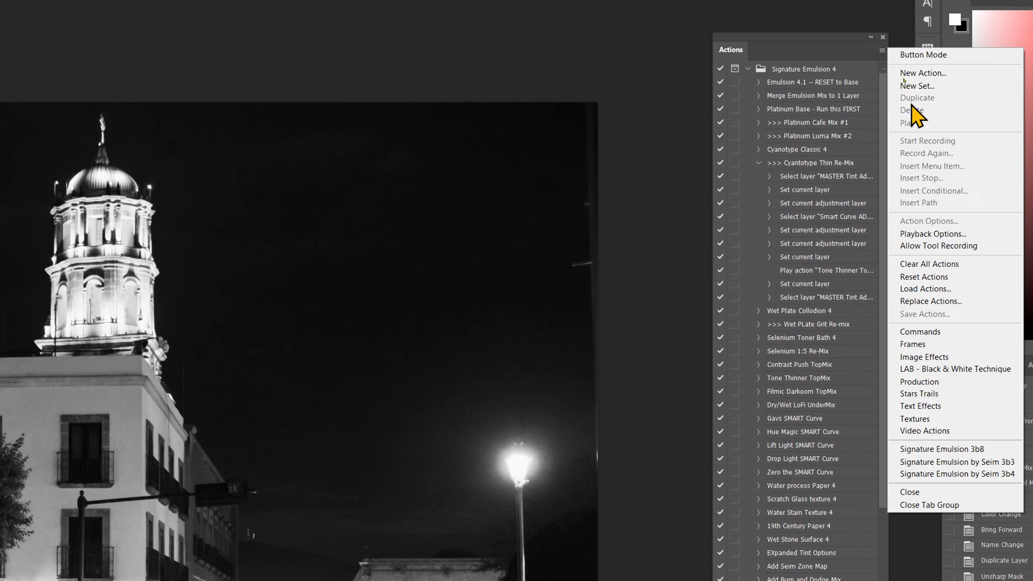
{"action": "mouse_move", "coordinate": [737, 264]}
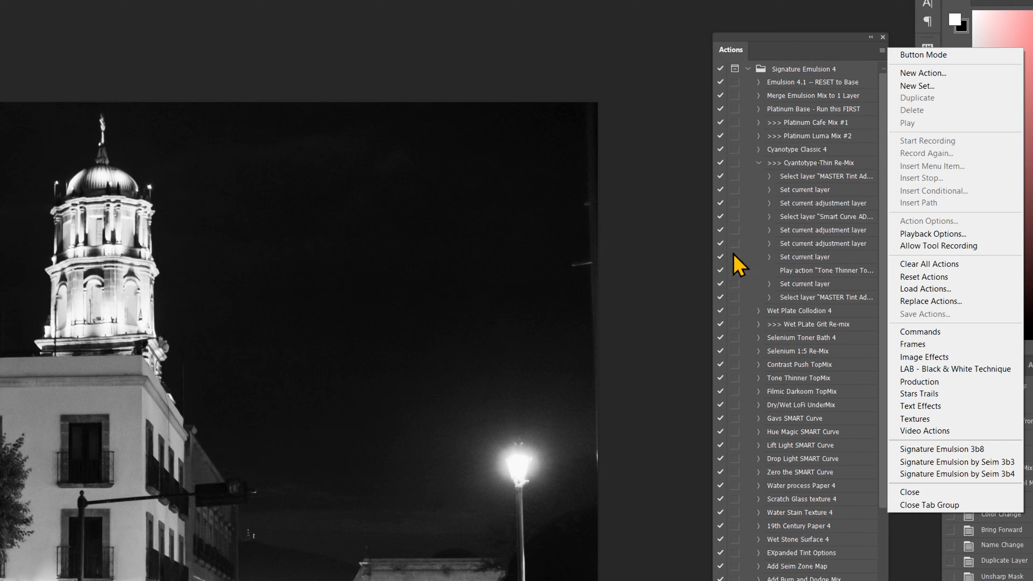
{"action": "mouse_move", "coordinate": [949, 43]}
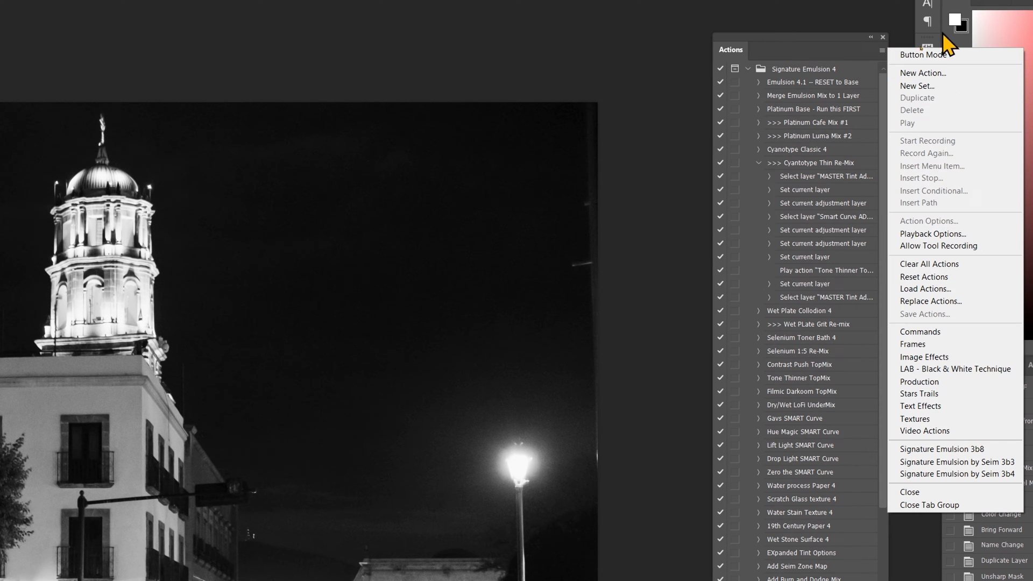
Step: Switch the Actions panel to Button Mode and browse the Emulsion, BlackRoom, Foundry and texture buttons
{"action": "left_click", "coordinate": [922, 55]}
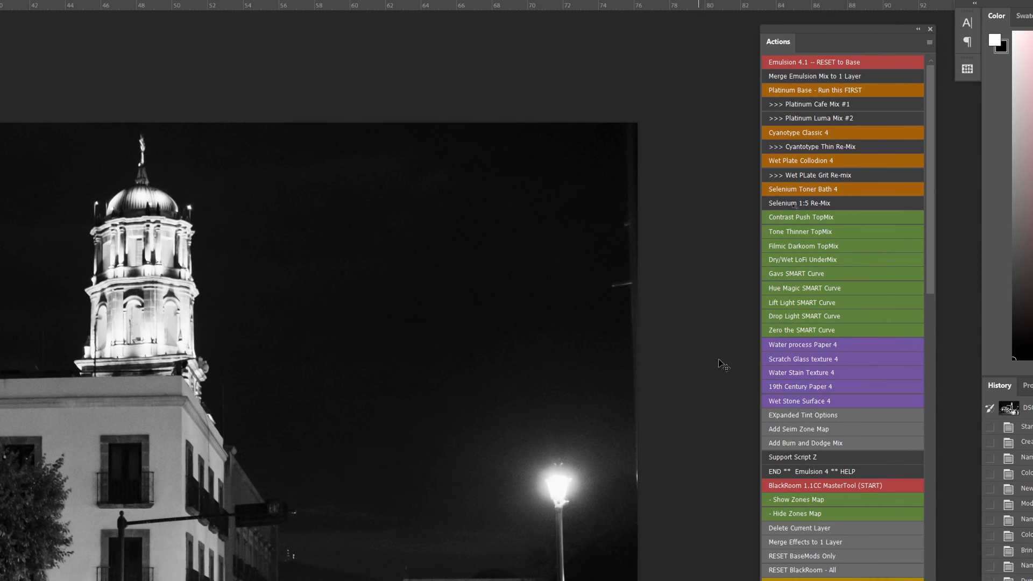
{"action": "mouse_move", "coordinate": [840, 338]}
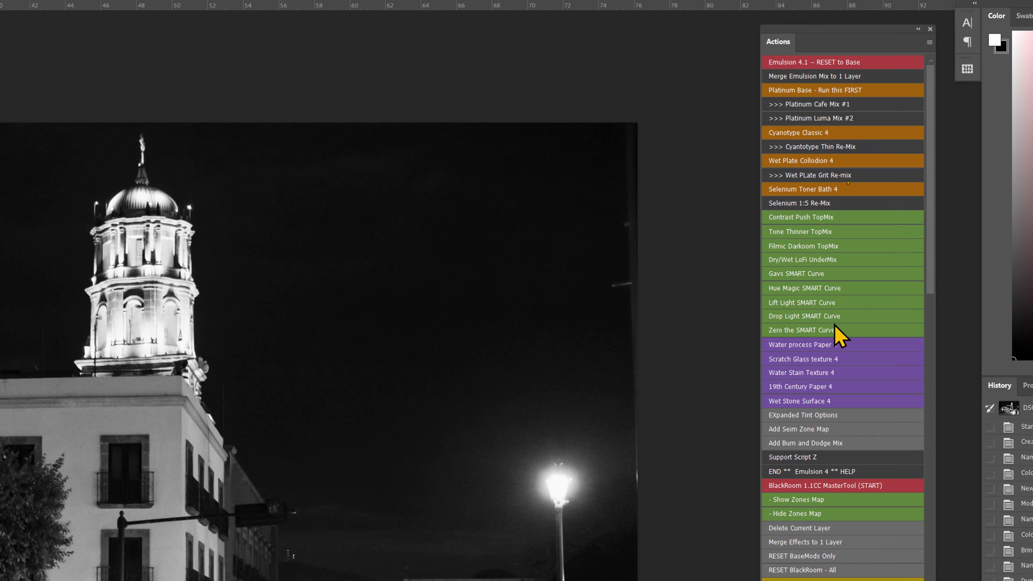
{"action": "mouse_move", "coordinate": [854, 504]}
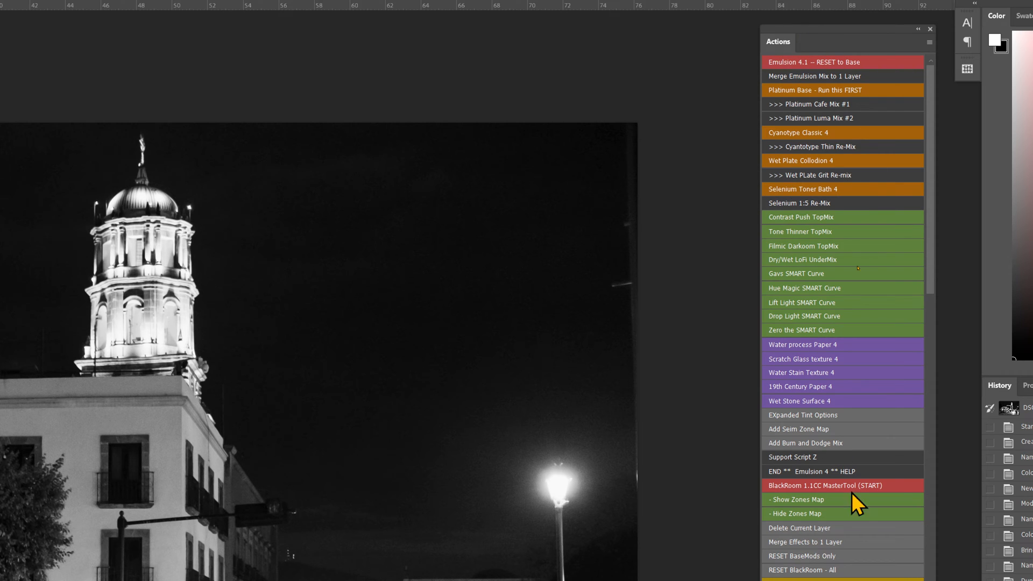
{"action": "mouse_move", "coordinate": [831, 153]}
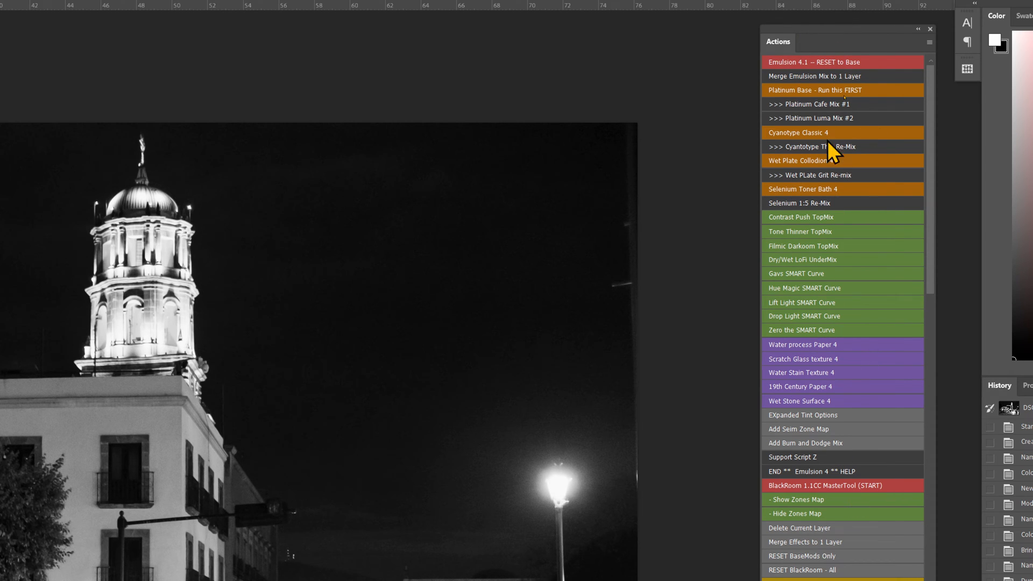
{"action": "scroll", "scroll_direction": "down", "scroll_amount": 3}
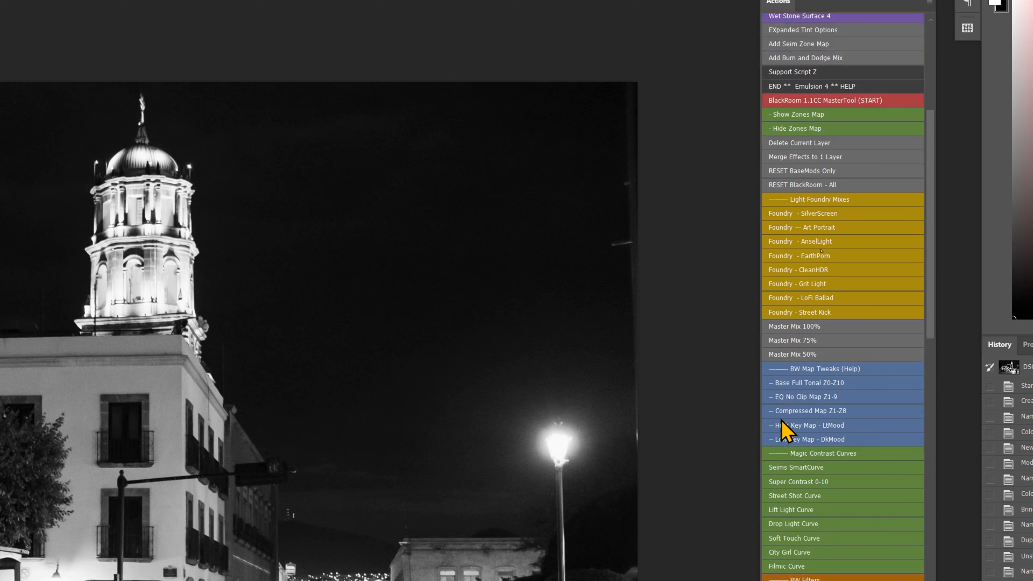
{"action": "scroll", "scroll_direction": "down", "scroll_amount": 3}
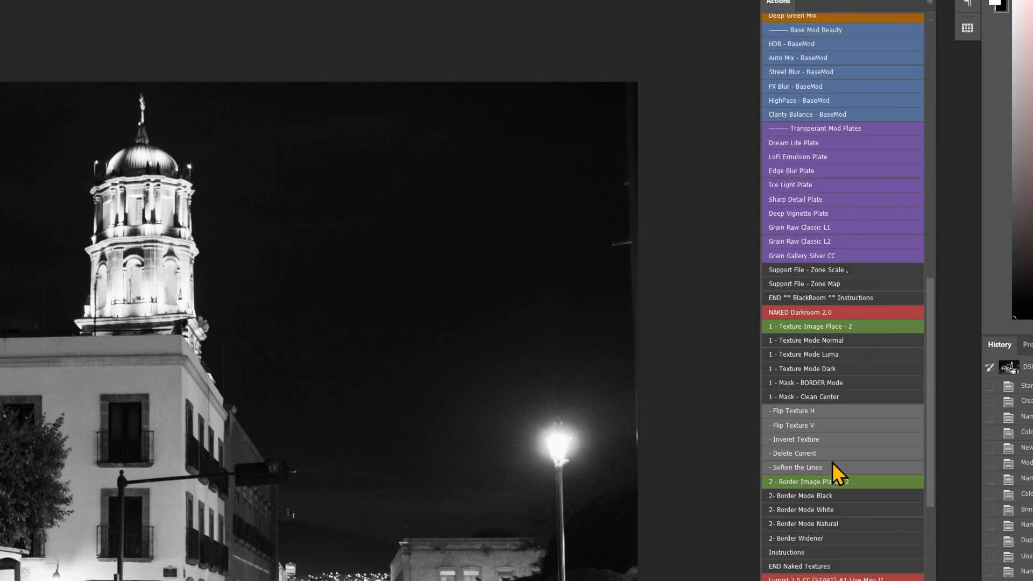
{"action": "scroll", "scroll_direction": "down", "scroll_amount": 3}
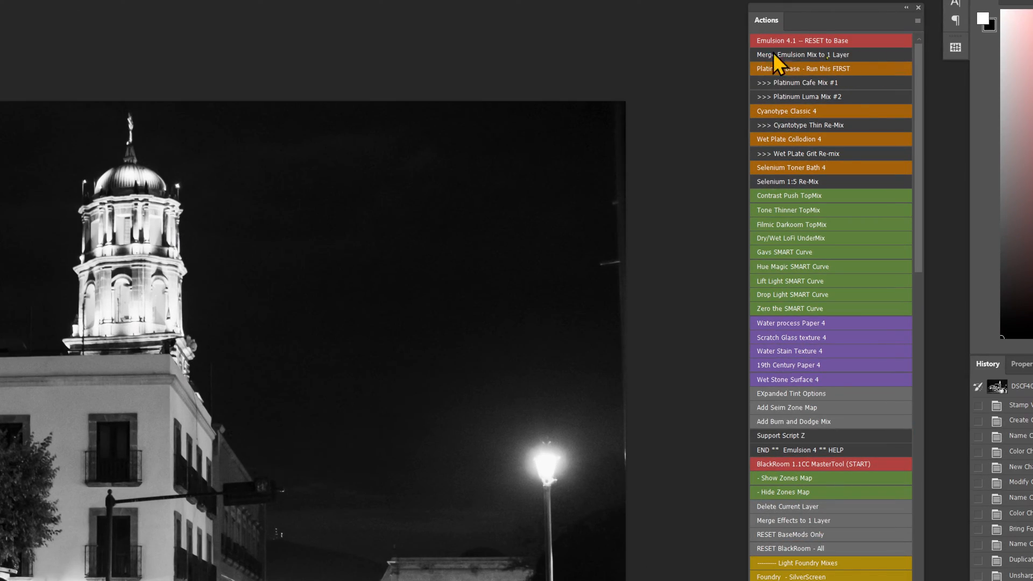
{"action": "mouse_move", "coordinate": [797, 56]}
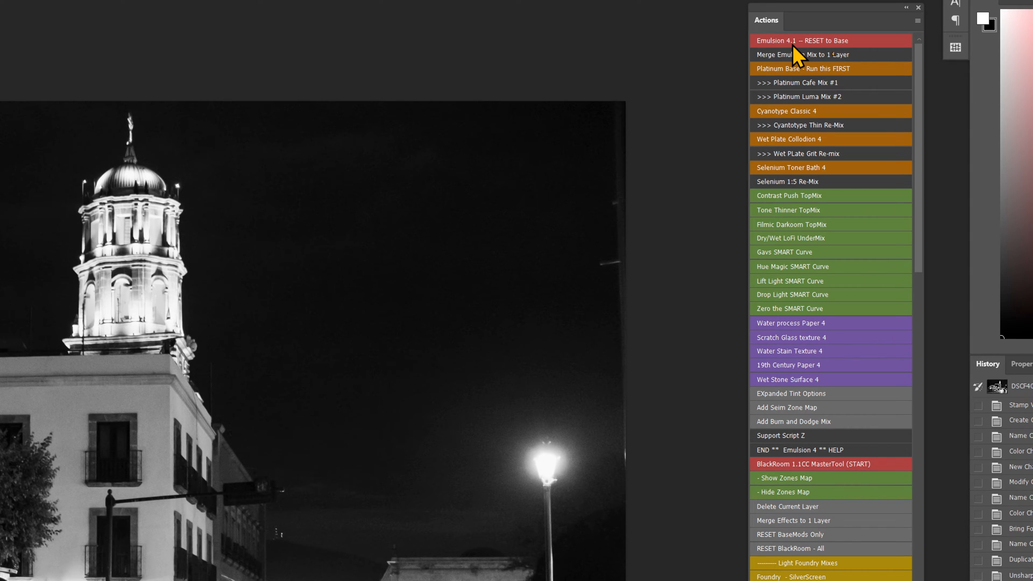
{"action": "mouse_move", "coordinate": [883, 59]}
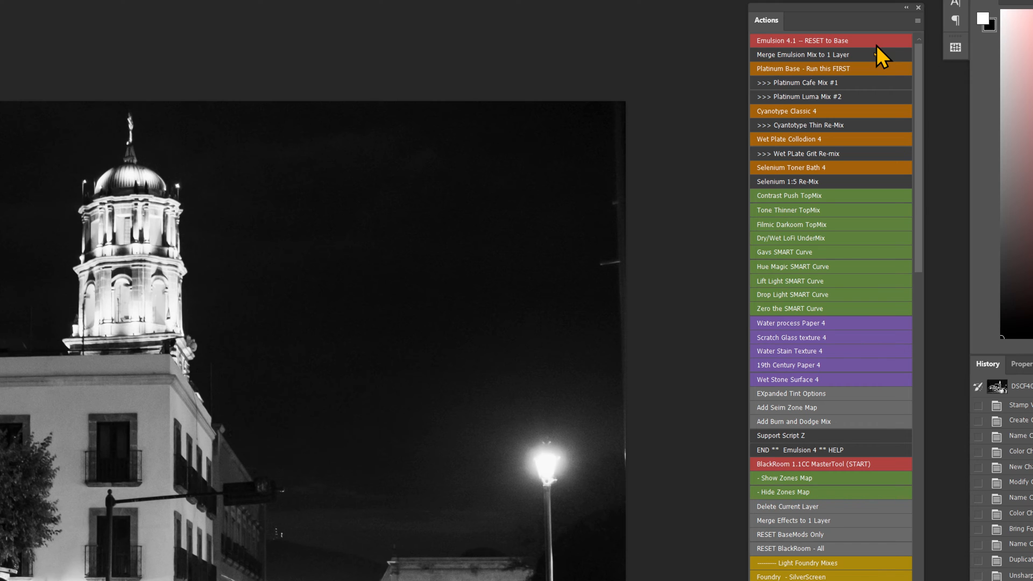
{"action": "mouse_move", "coordinate": [797, 297]}
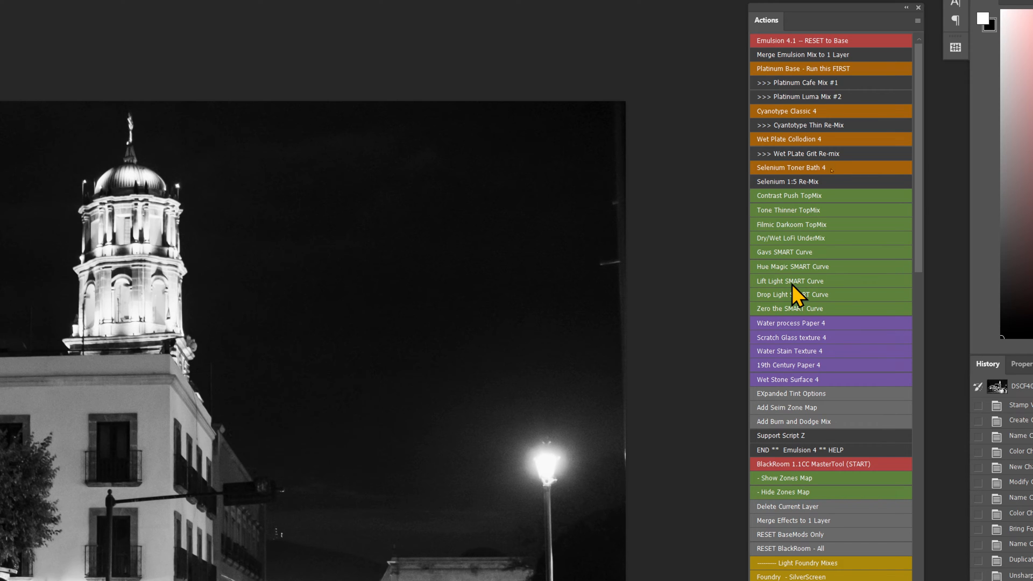
{"action": "mouse_move", "coordinate": [863, 66]}
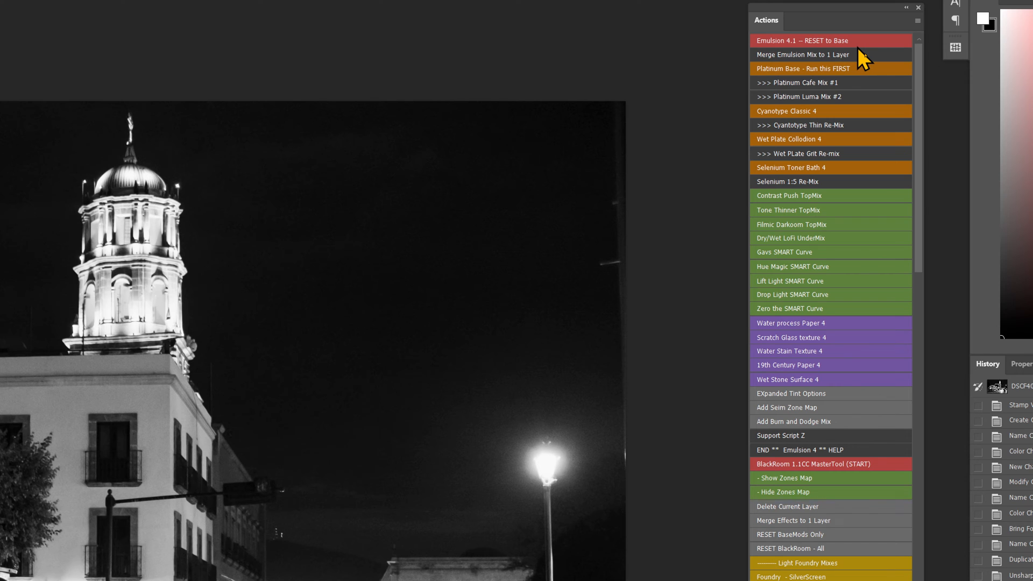
{"action": "mouse_move", "coordinate": [837, 412]}
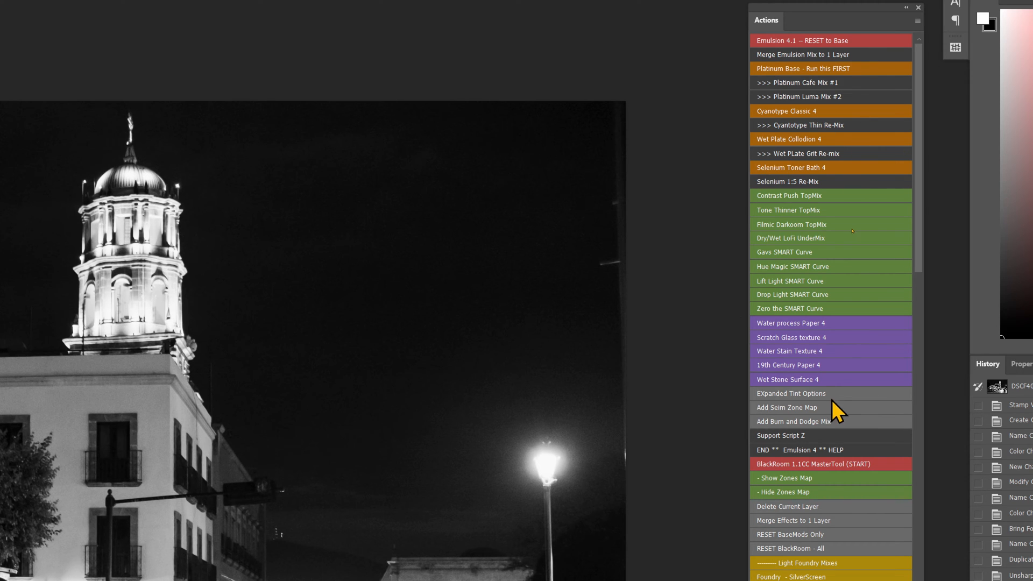
{"action": "mouse_move", "coordinate": [837, 96]}
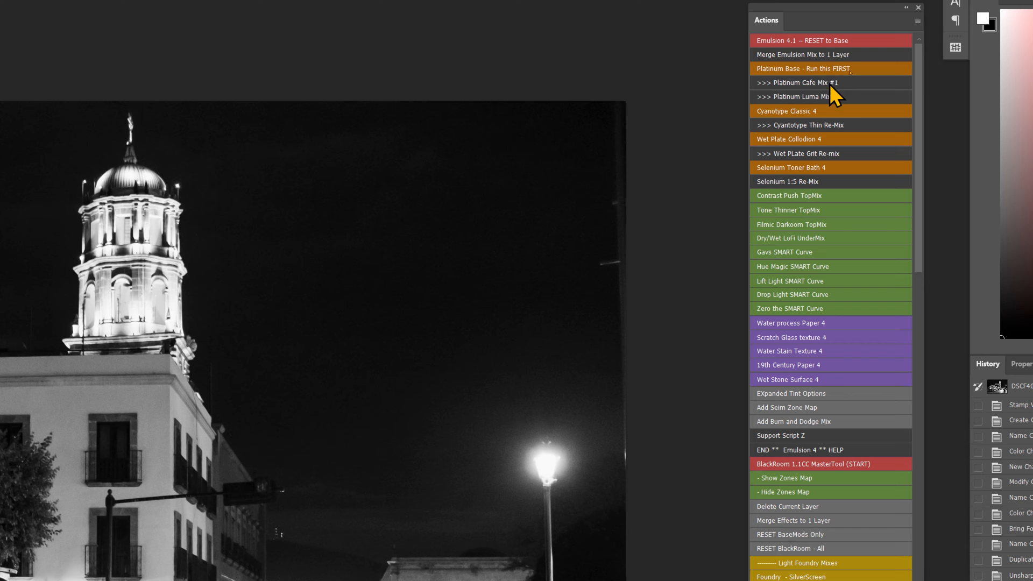
{"action": "mouse_move", "coordinate": [893, 76]}
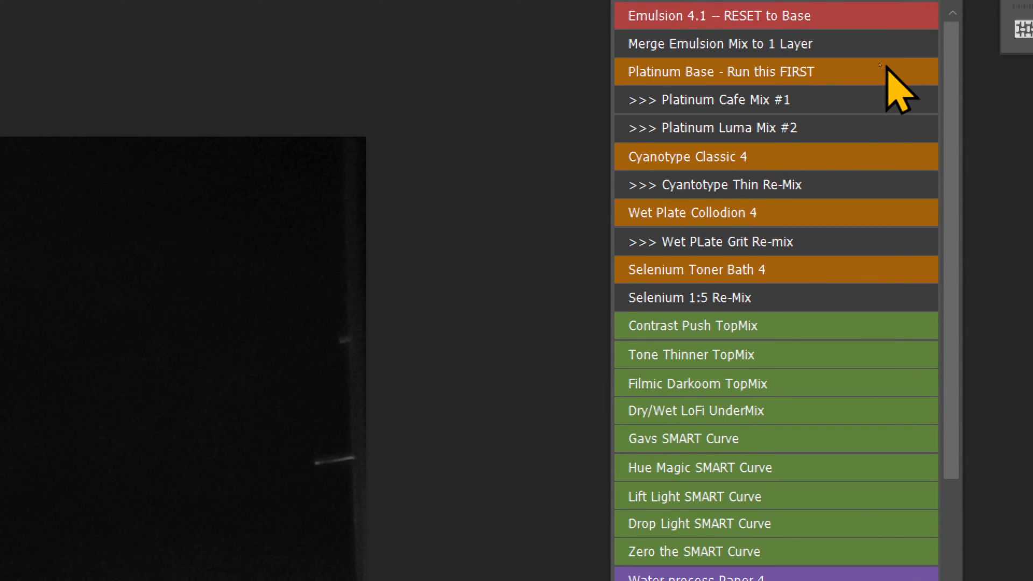
{"action": "mouse_move", "coordinate": [857, 96]}
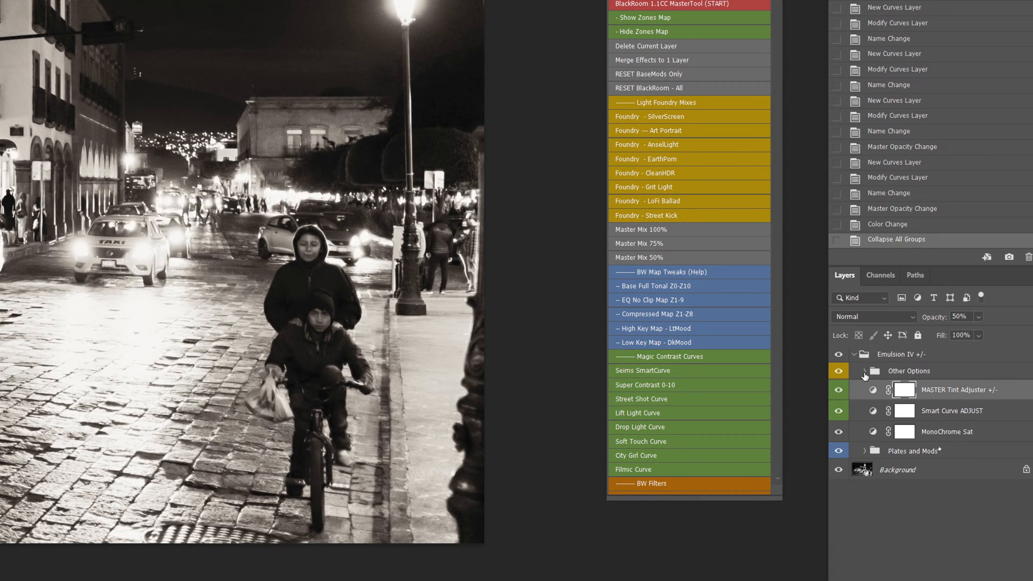
Step: Peek at the tint toggles inside the Emulsion IV Other Options group, then fold it back
{"action": "left_click", "coordinate": [875, 370]}
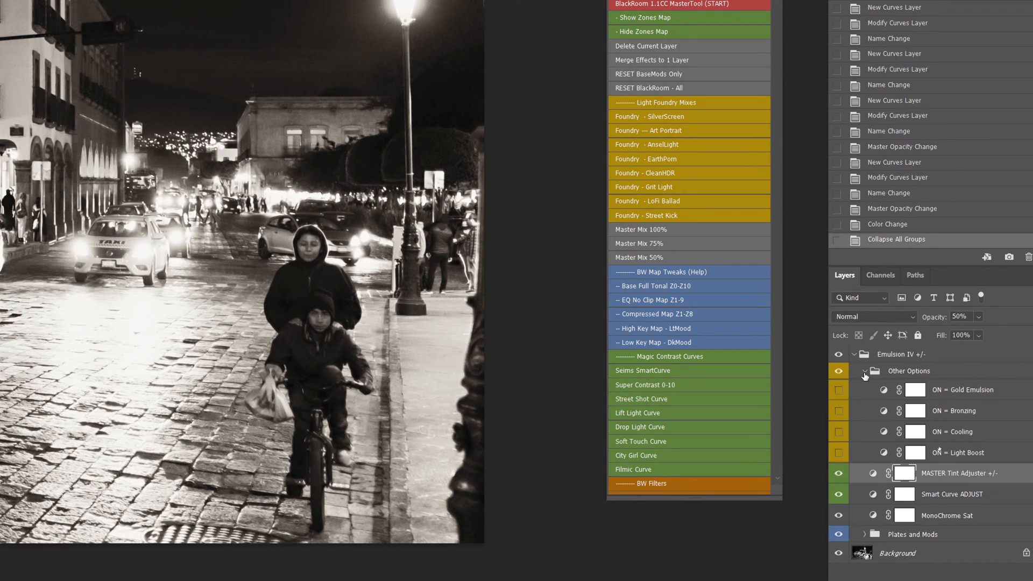
{"action": "left_click", "coordinate": [865, 371]}
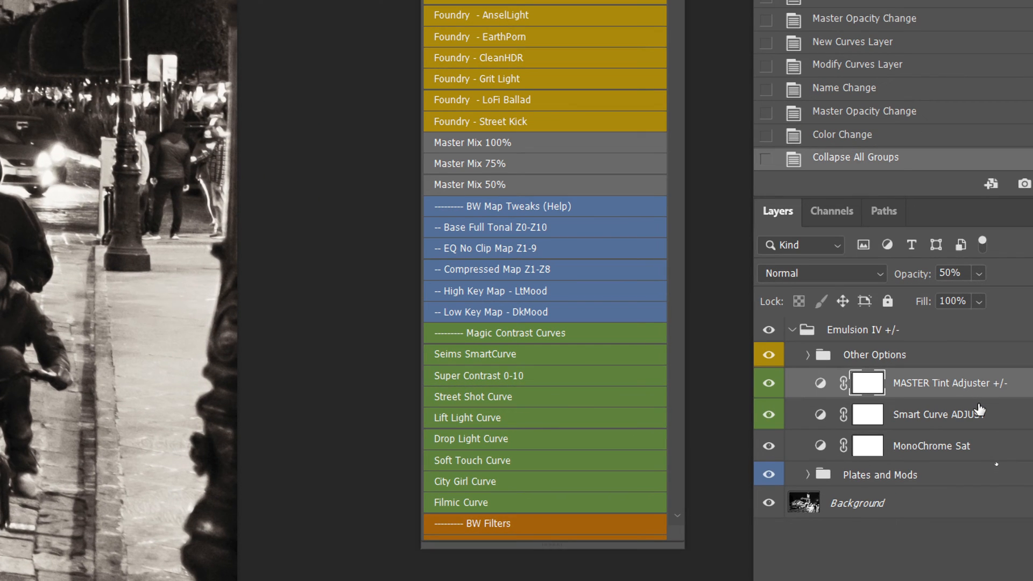
{"action": "mouse_move", "coordinate": [945, 354]}
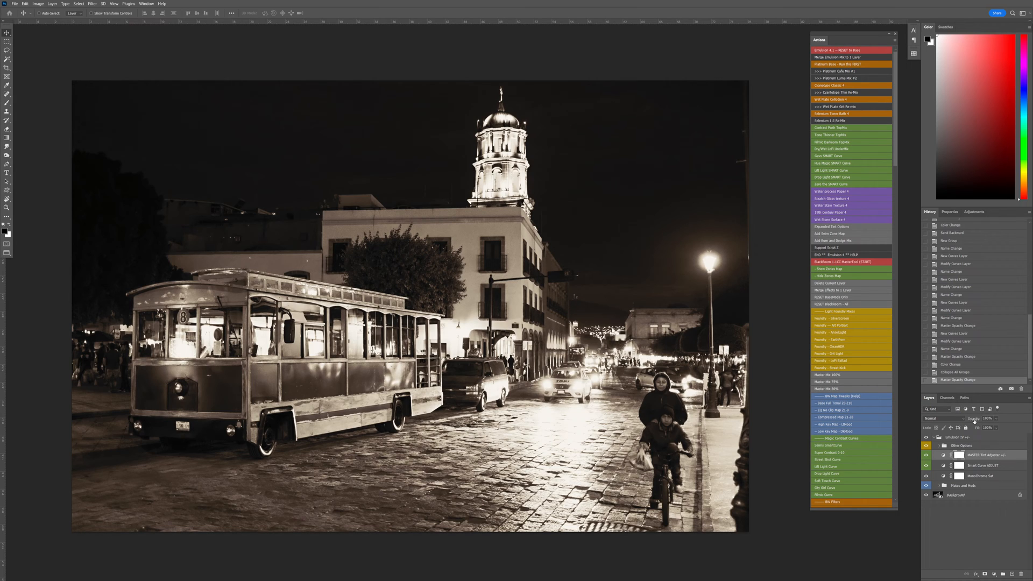
Step: Toggle the sepia Gradient Map tint on the photo and review the layers beneath it
{"action": "left_click", "coordinate": [986, 418]}
{"action": "type", "text": "40"}
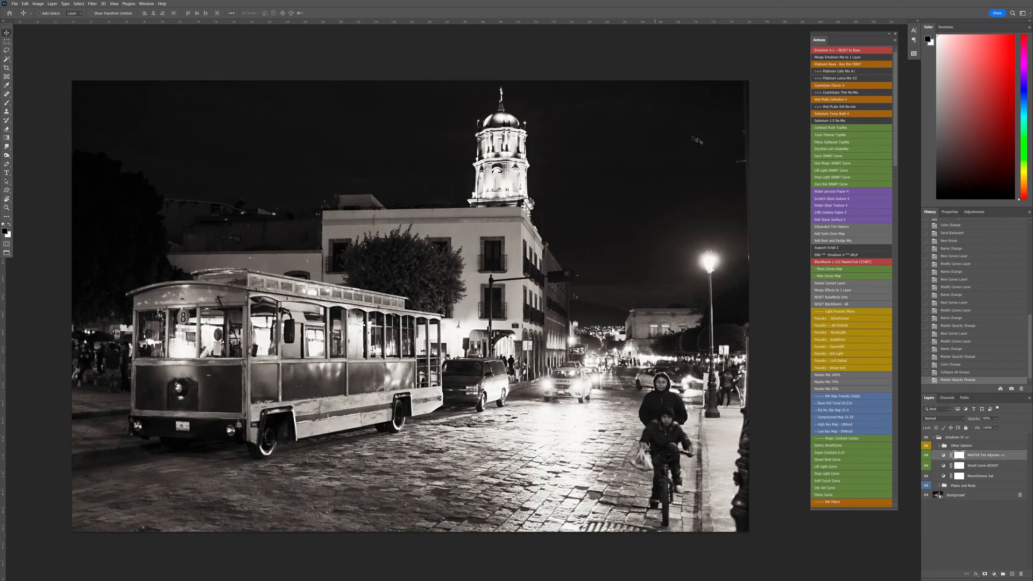
{"action": "mouse_move", "coordinate": [469, 287]}
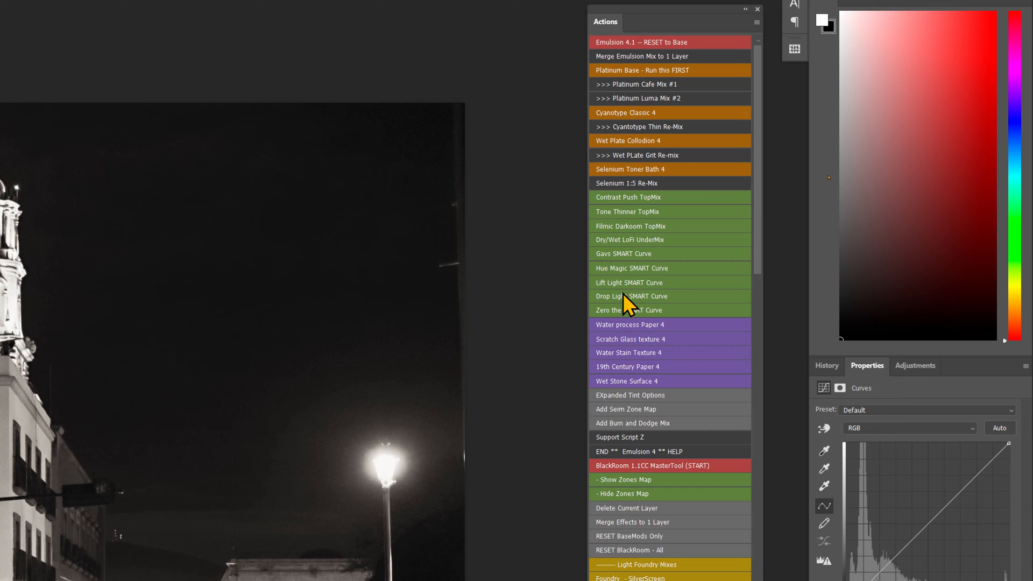
{"action": "scroll", "scroll_direction": "down", "scroll_amount": 3}
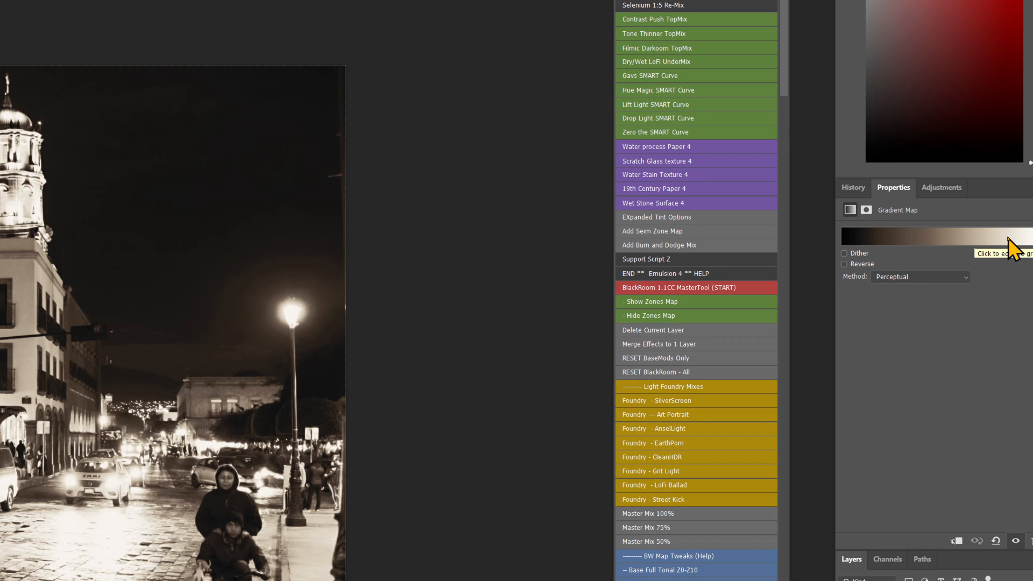
{"action": "mouse_move", "coordinate": [939, 257]}
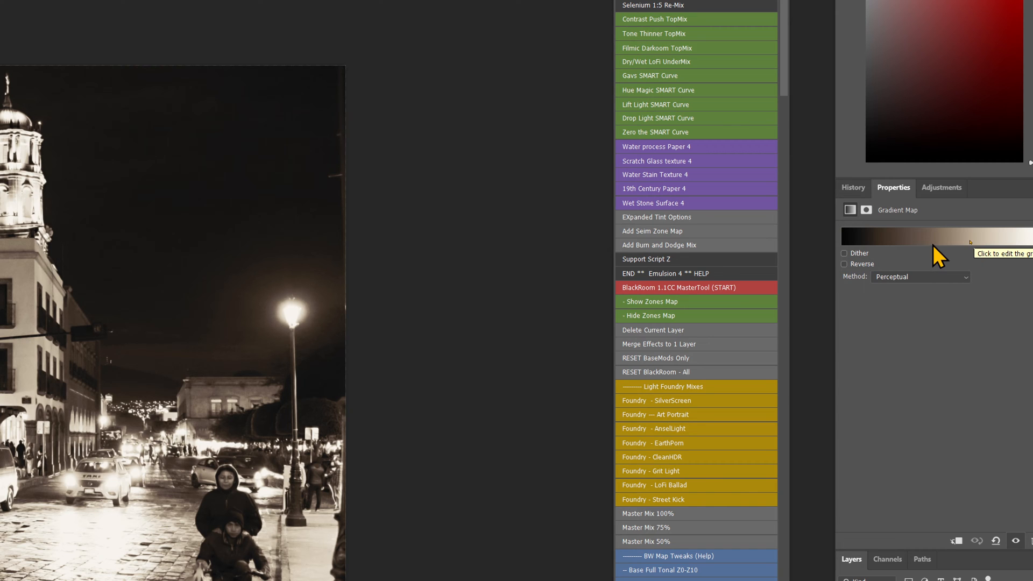
{"action": "left_click", "coordinate": [934, 235]}
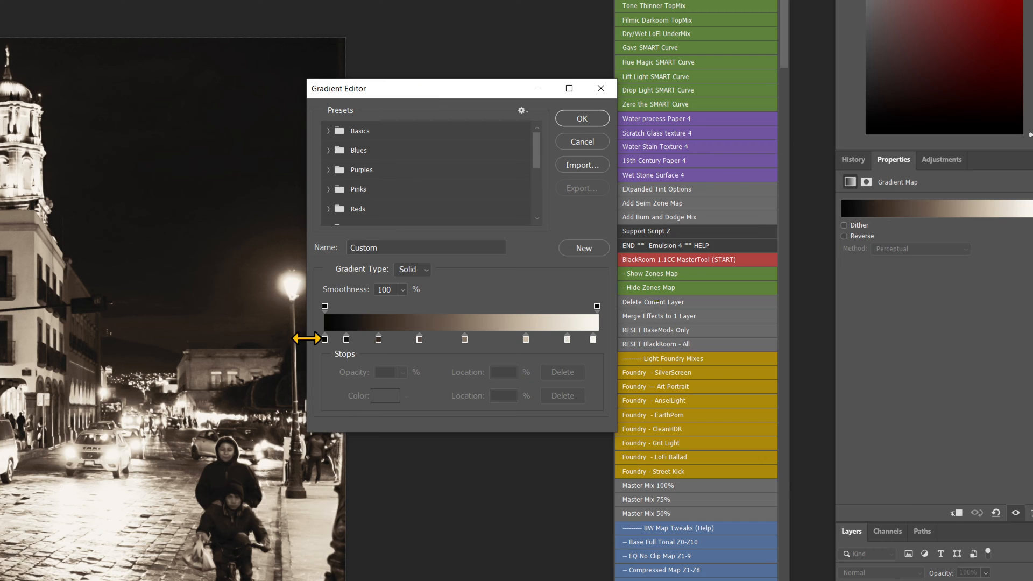
{"action": "mouse_move", "coordinate": [305, 335]}
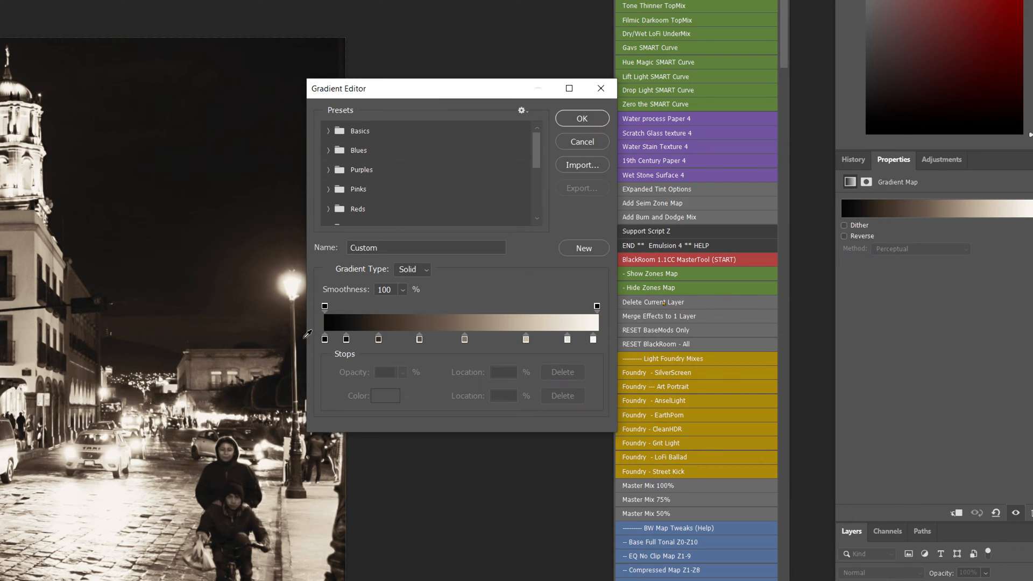
{"action": "mouse_move", "coordinate": [384, 364]}
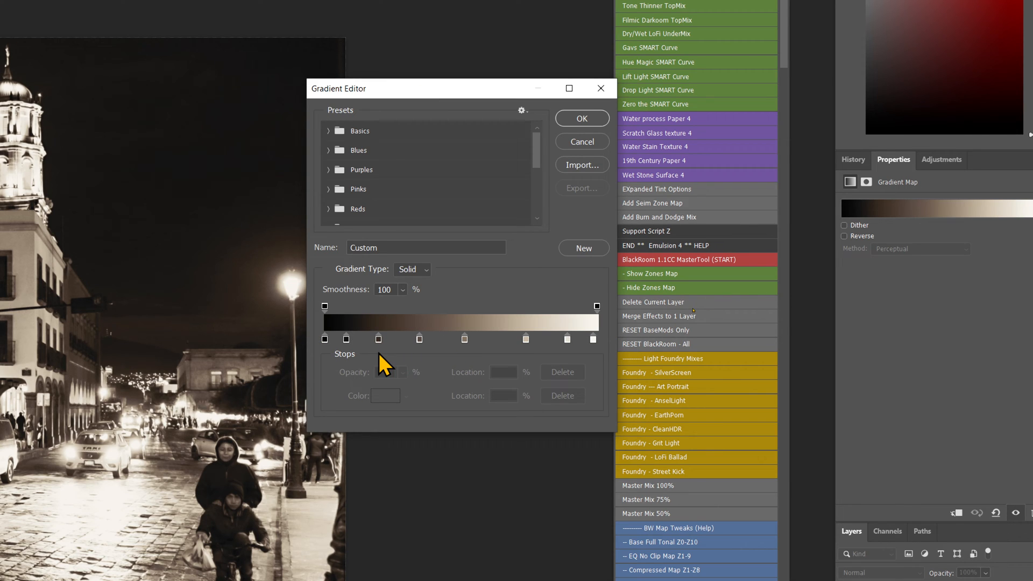
{"action": "mouse_move", "coordinate": [560, 61]}
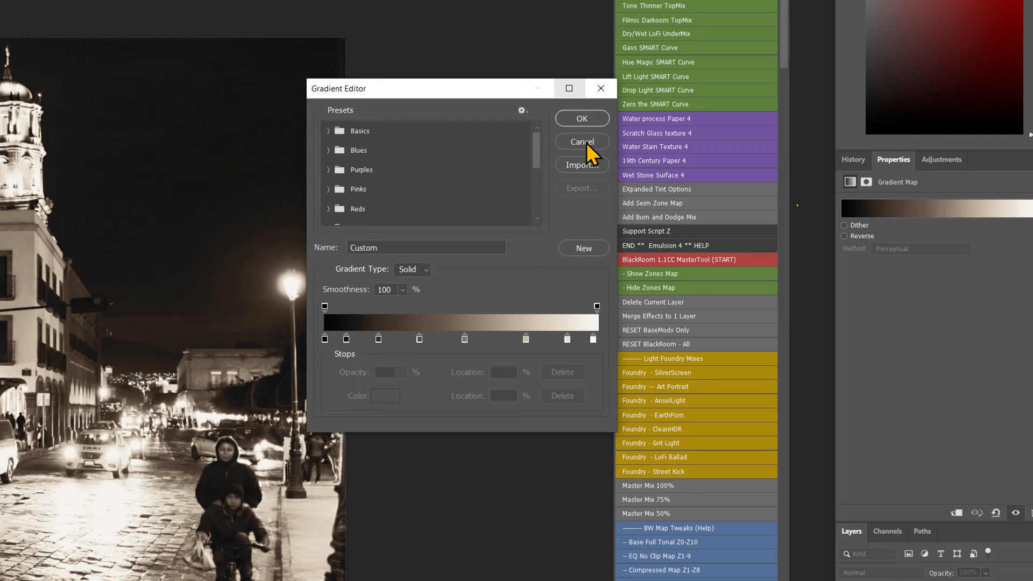
{"action": "left_click", "coordinate": [581, 141]}
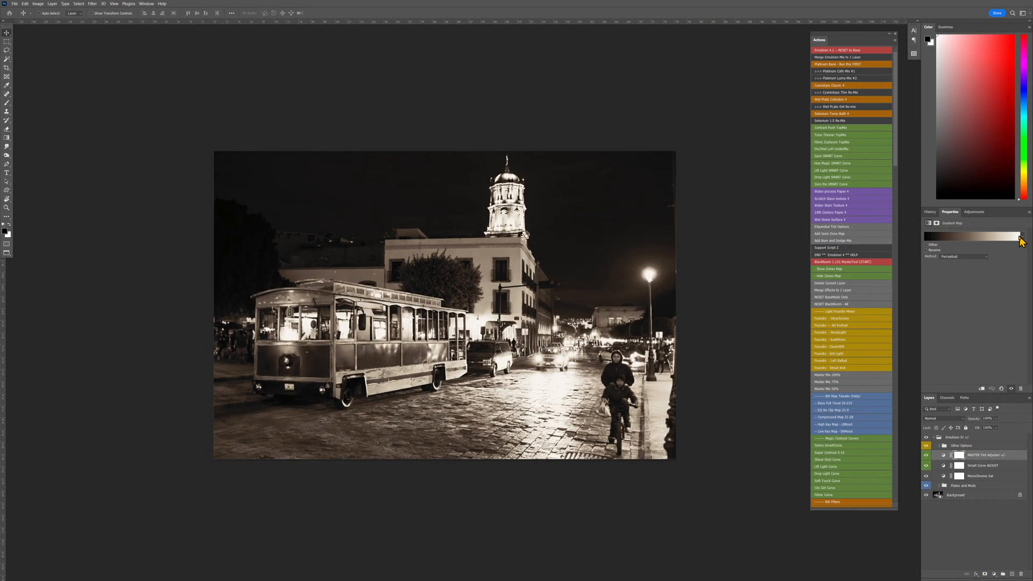
Step: Recolour the sepia gradient's middle stop in the Color Picker, keeping MASTER Tint Adjuster at 54% opacity
{"action": "left_click", "coordinate": [971, 236]}
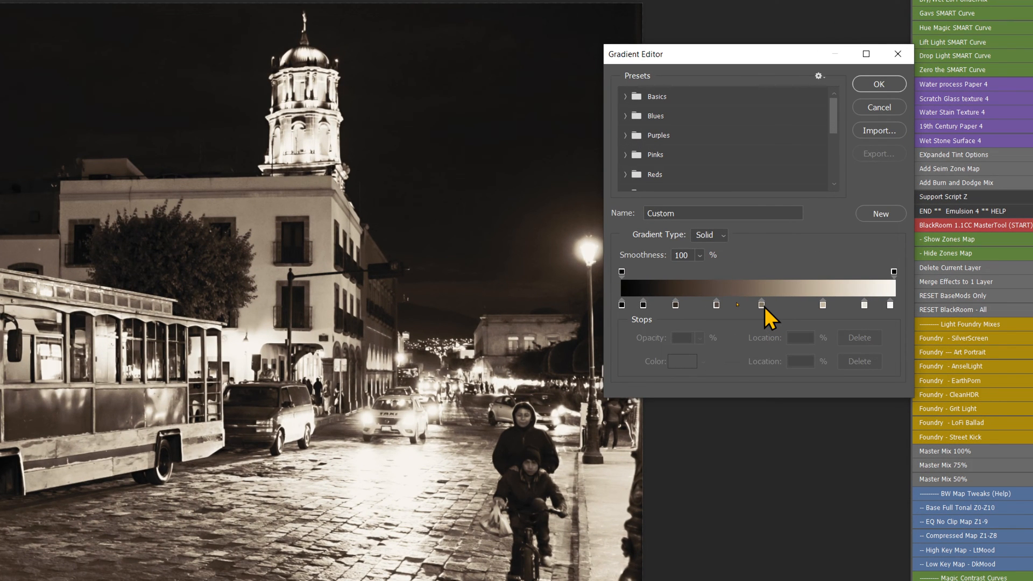
{"action": "left_click", "coordinate": [761, 305]}
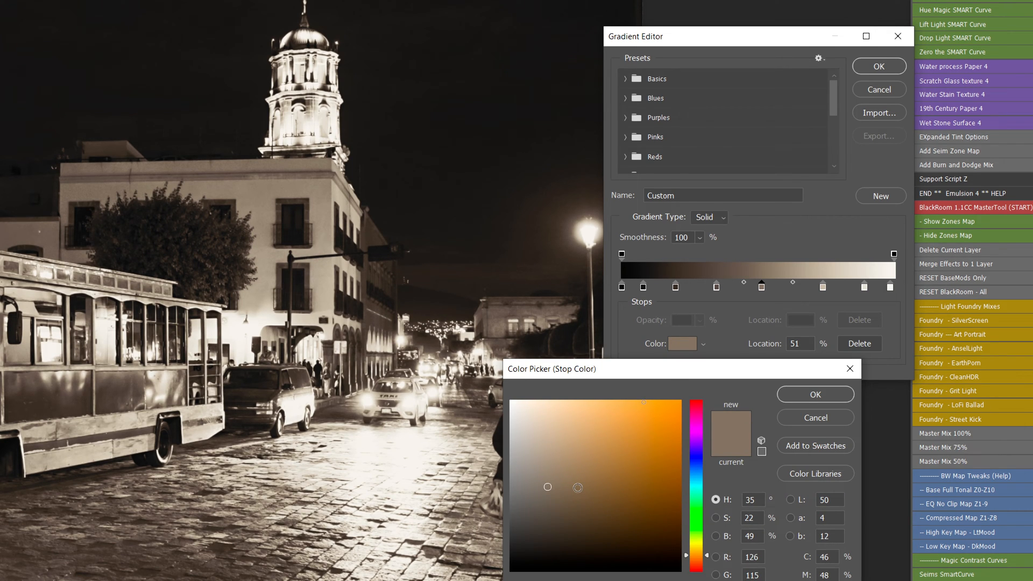
{"action": "left_click", "coordinate": [611, 485]}
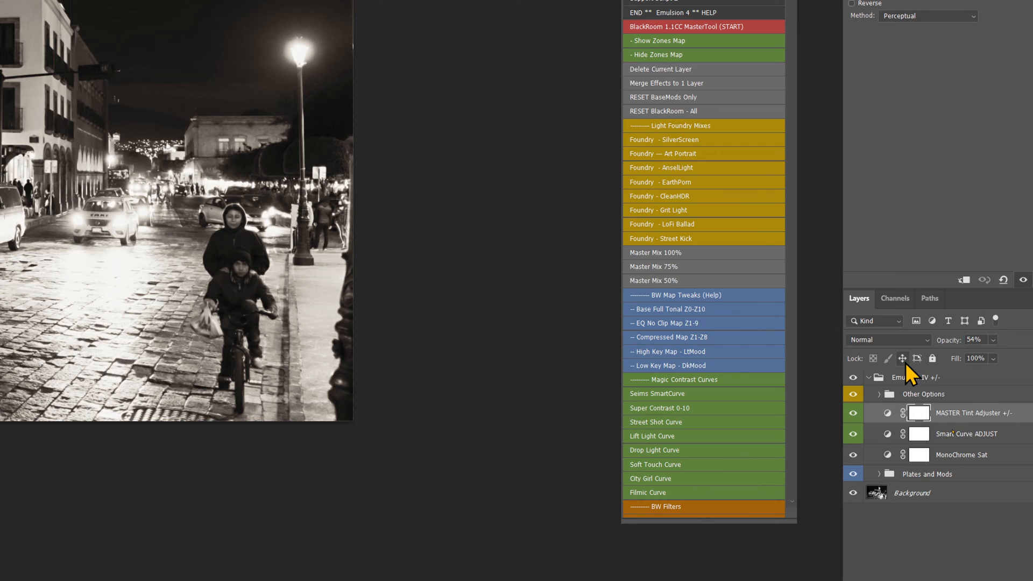
Step: Expand Other Options and trial the Gold Emulsion, Bronzing and Light Boost tint layers on and off
{"action": "left_click", "coordinate": [879, 393]}
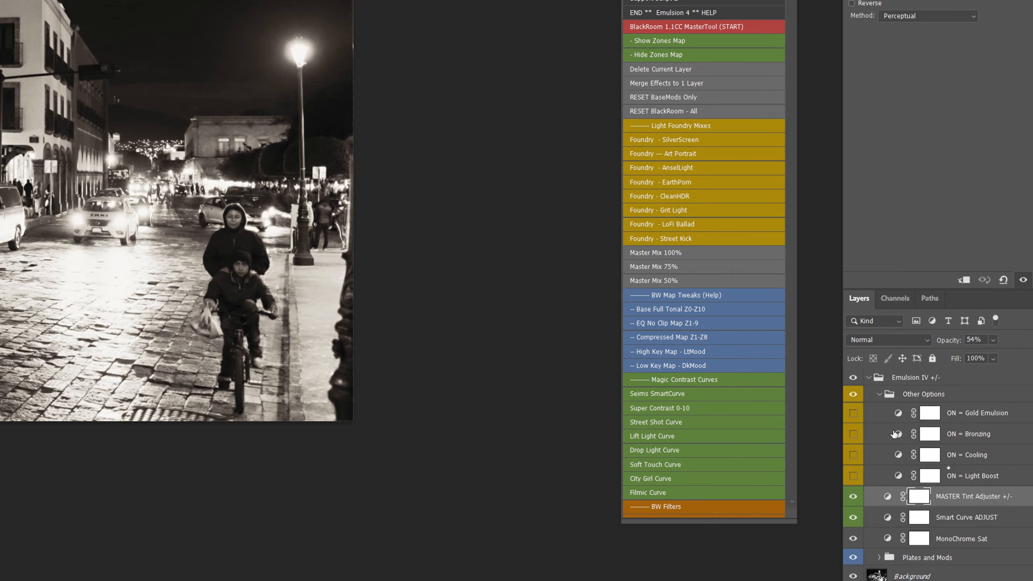
{"action": "left_click", "coordinate": [852, 413]}
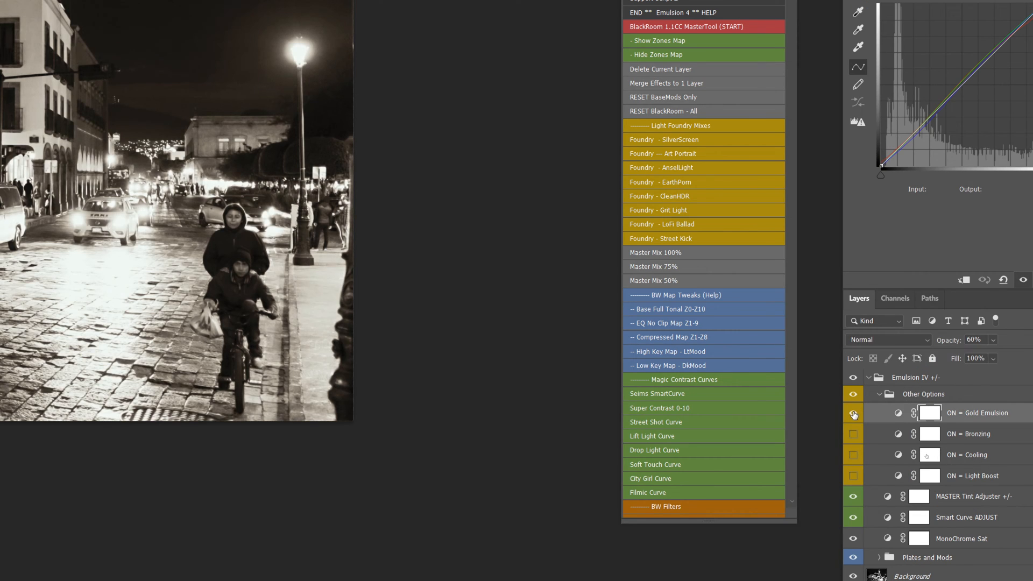
{"action": "left_click", "coordinate": [852, 413]}
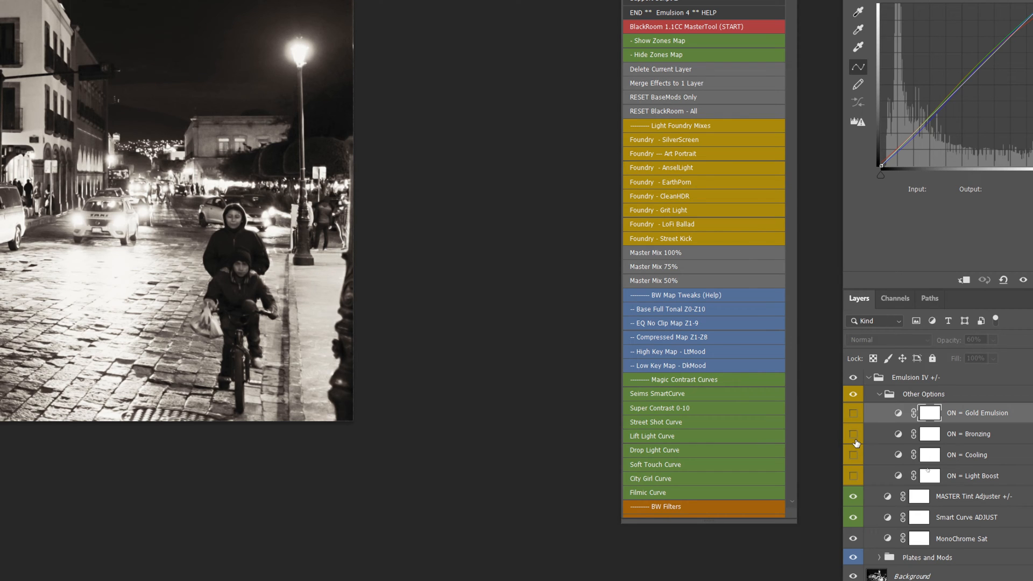
{"action": "left_click", "coordinate": [852, 455]}
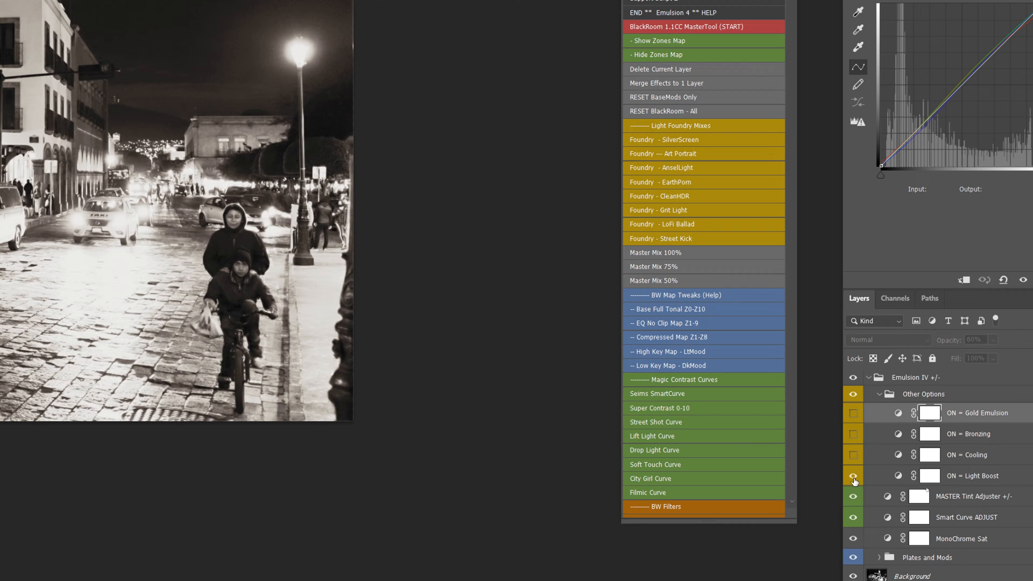
{"action": "left_click", "coordinate": [852, 476]}
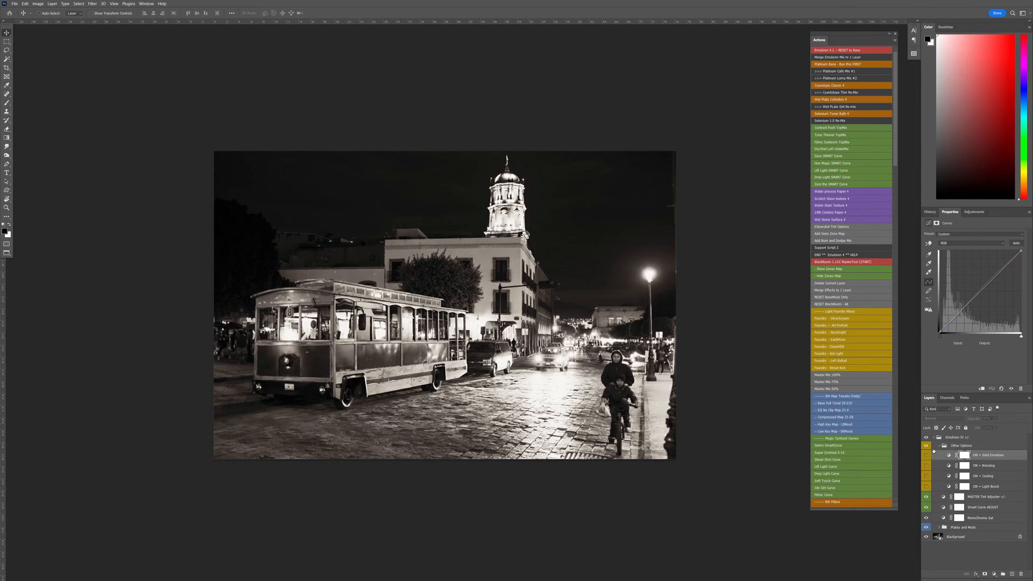
{"action": "left_click", "coordinate": [939, 446]}
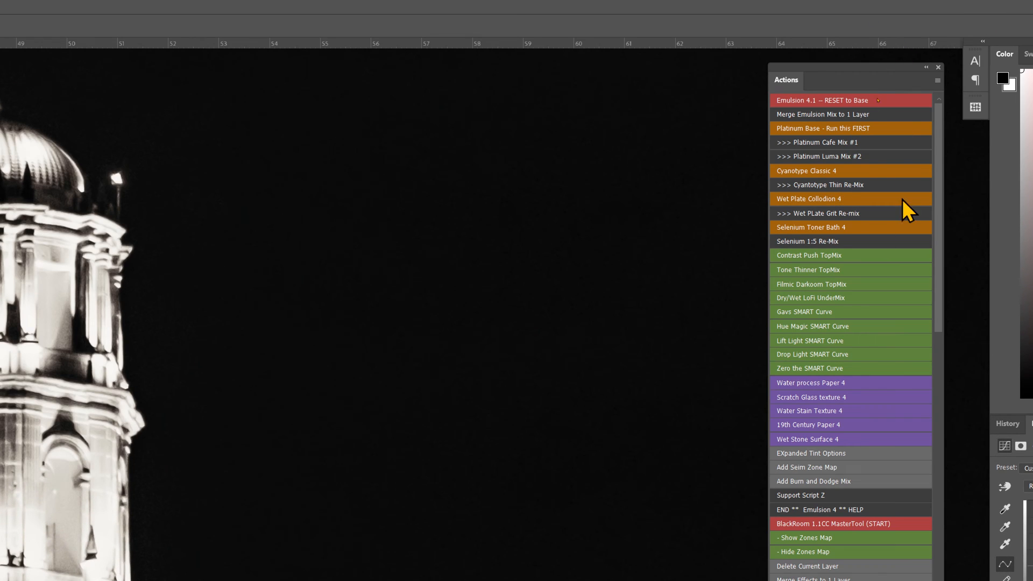
{"action": "mouse_move", "coordinate": [827, 375]}
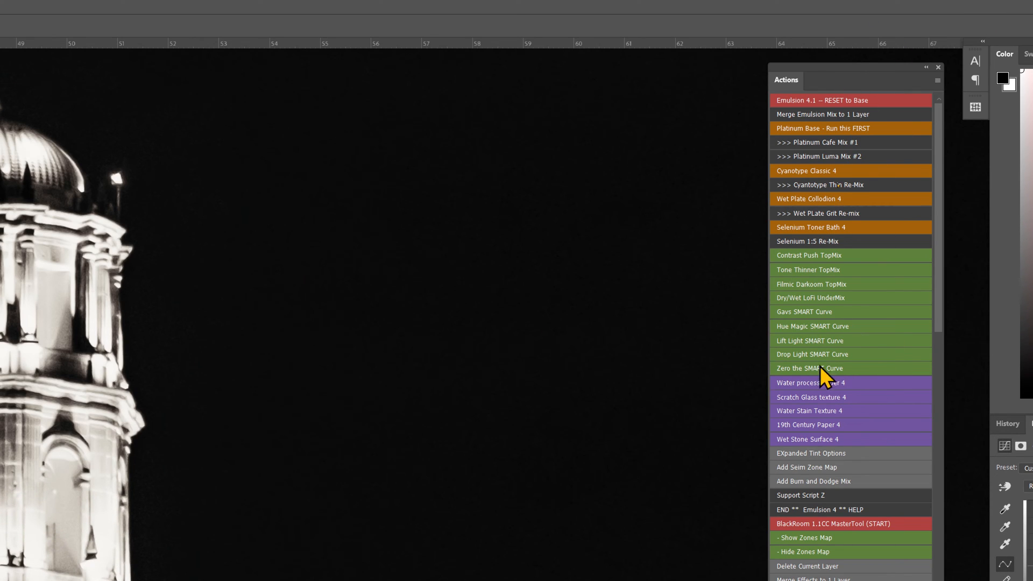
{"action": "mouse_move", "coordinate": [820, 339]}
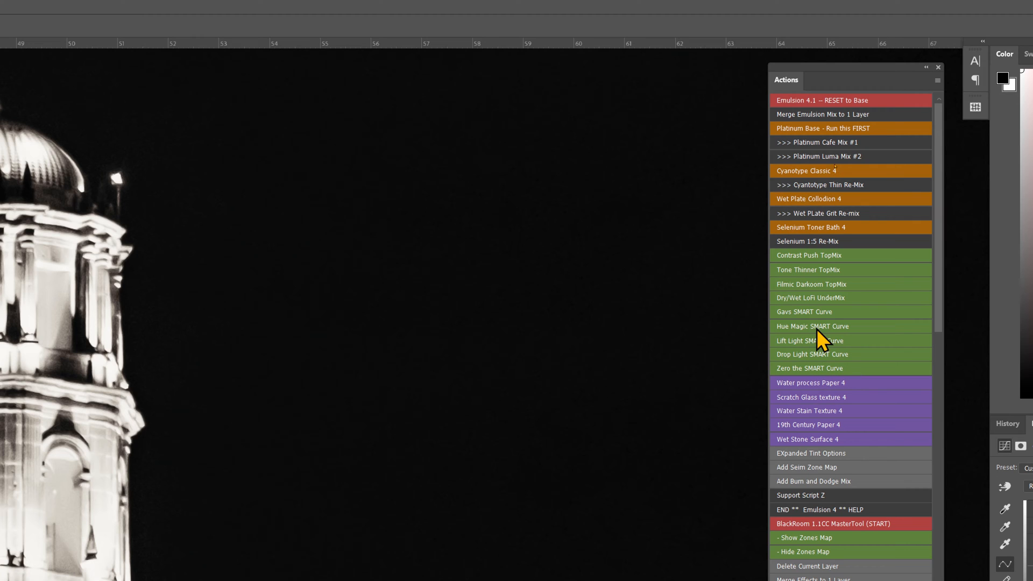
{"action": "mouse_move", "coordinate": [823, 298]}
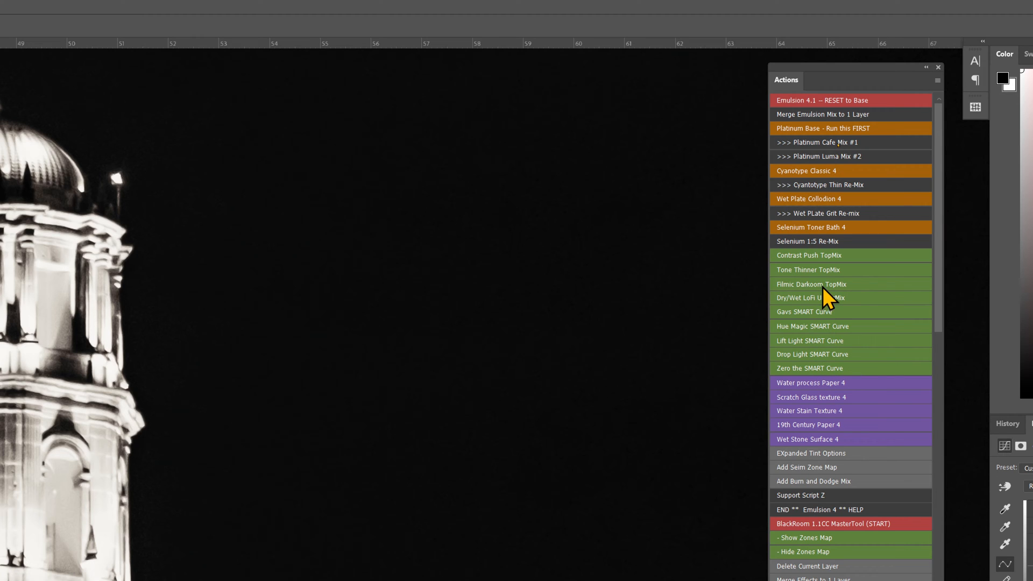
{"action": "mouse_move", "coordinate": [824, 354]}
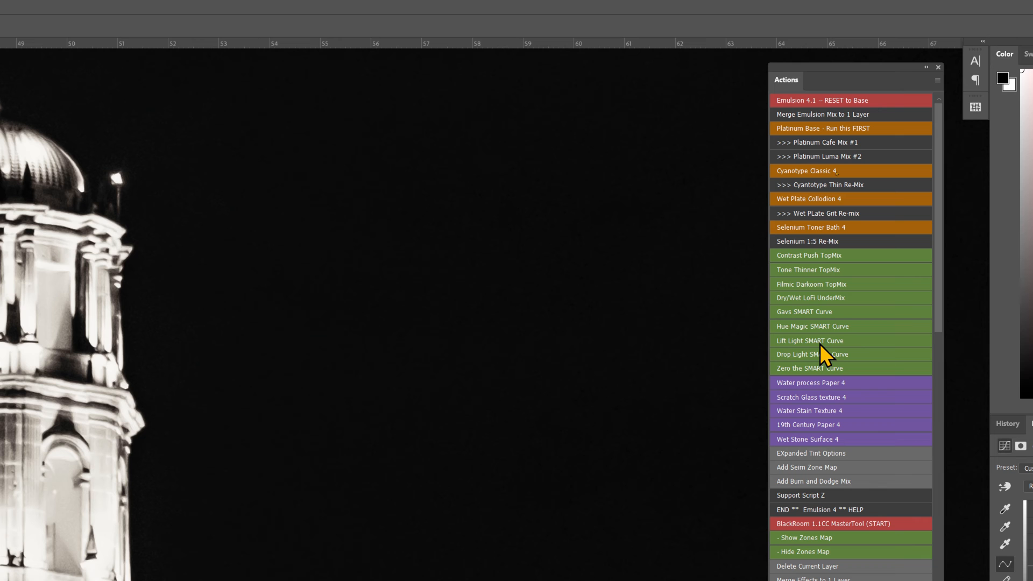
{"action": "mouse_move", "coordinate": [827, 323]}
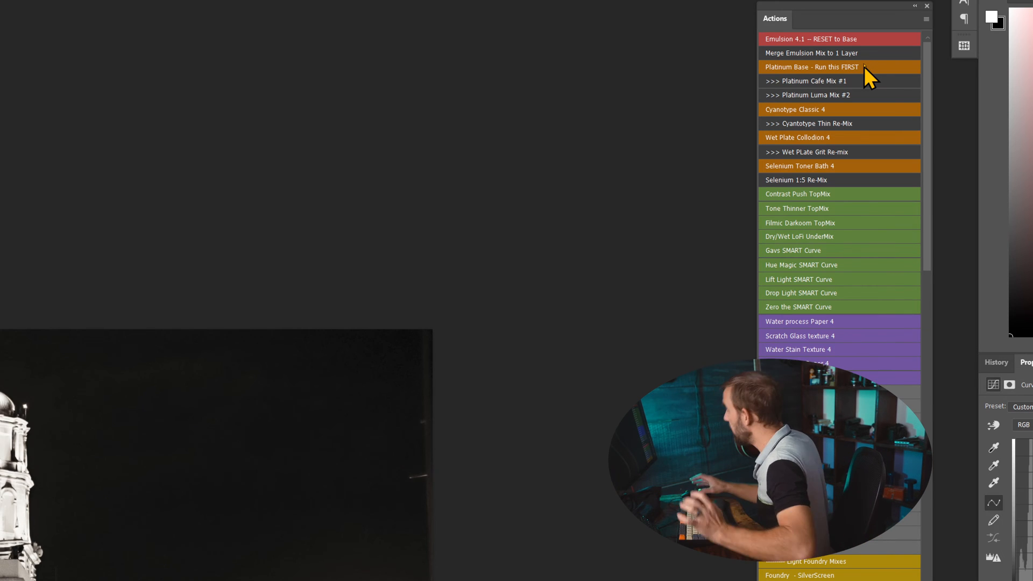
{"action": "mouse_move", "coordinate": [824, 126]}
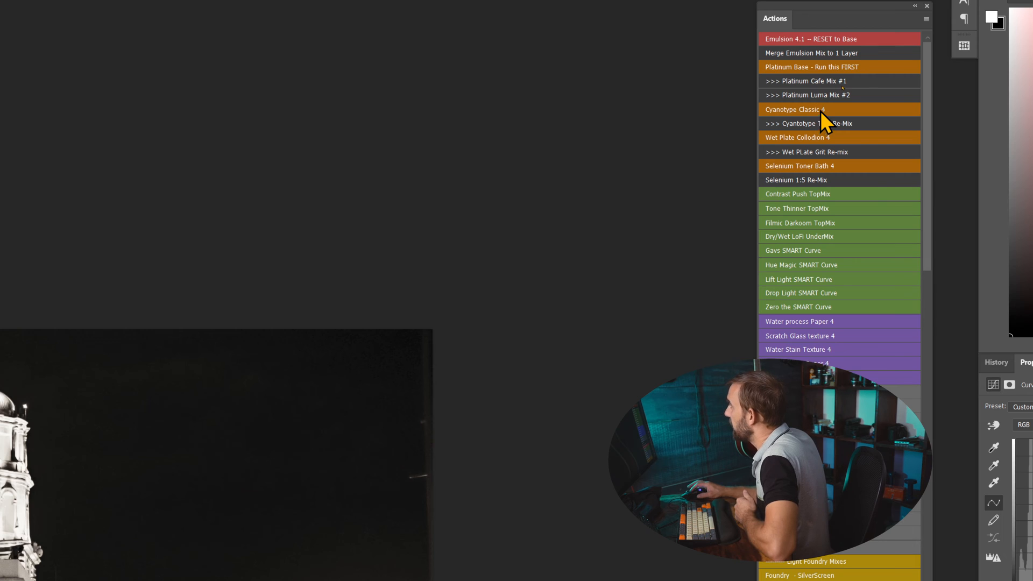
{"action": "mouse_move", "coordinate": [840, 109]}
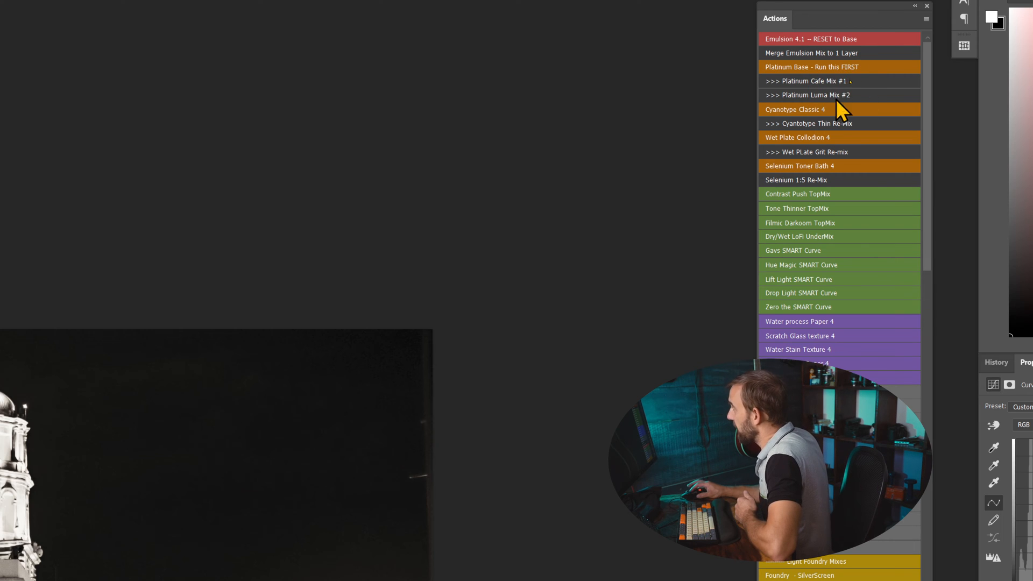
{"action": "mouse_move", "coordinate": [839, 126]}
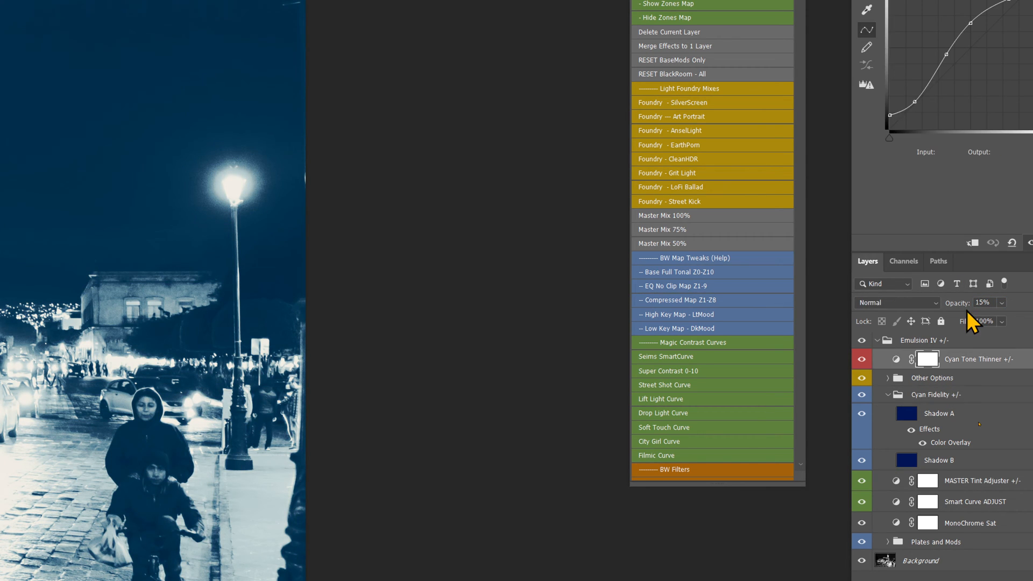
Step: Raise the Cyan Tone Thinner layer's opacity from 15% to 26%
{"action": "left_click", "coordinate": [983, 303]}
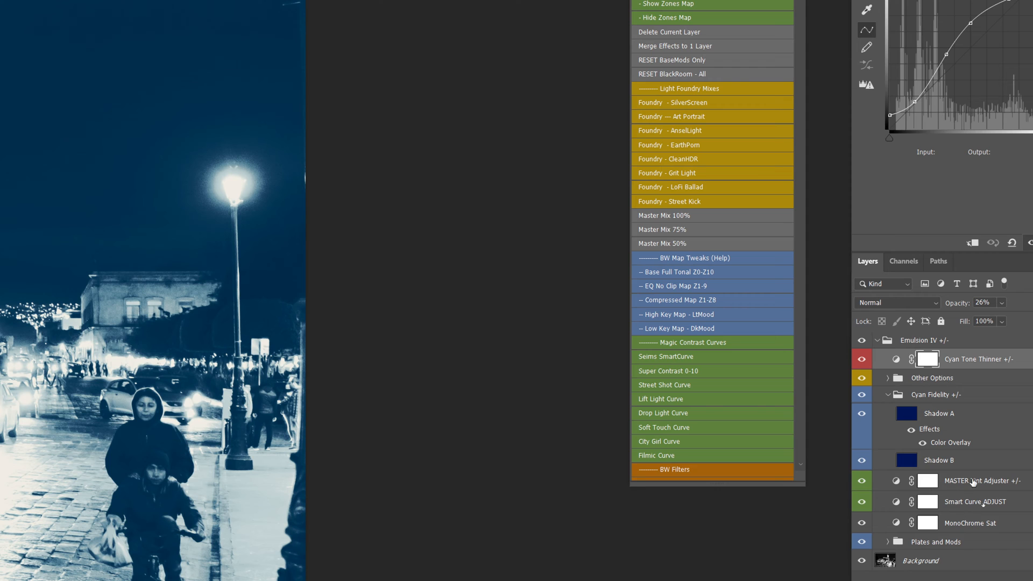
{"action": "mouse_move", "coordinate": [936, 411]}
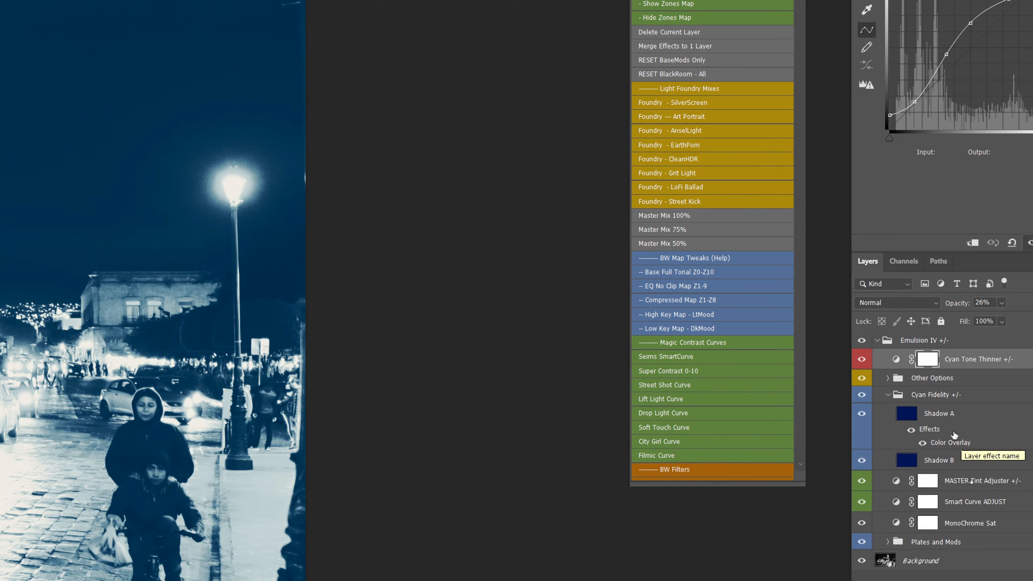
{"action": "mouse_move", "coordinate": [966, 494]}
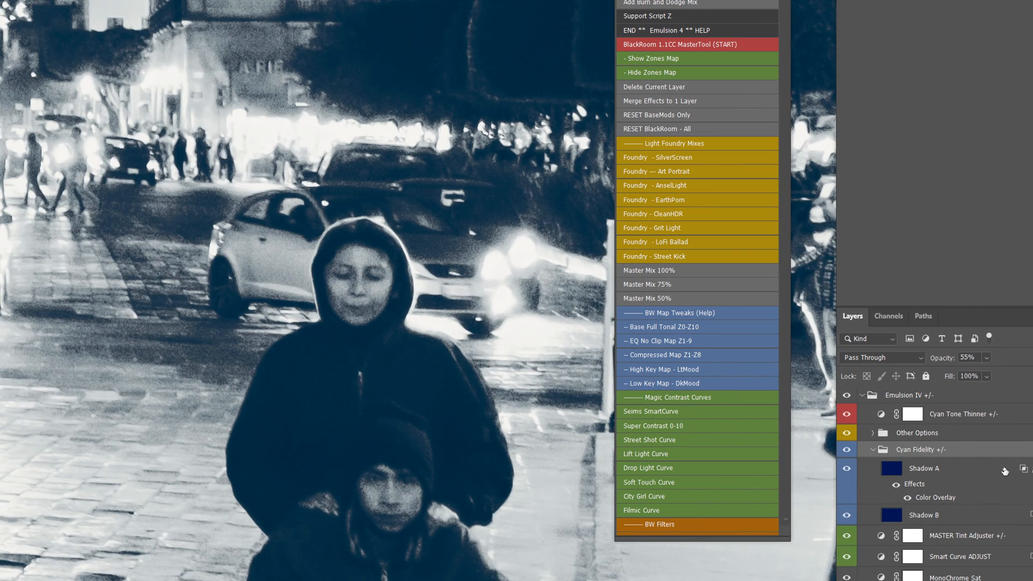
Step: Lower the Cyan Fidelity group's opacity and collapse the group
{"action": "triple_click", "coordinate": [968, 357]}
{"action": "type", "text": "96"}
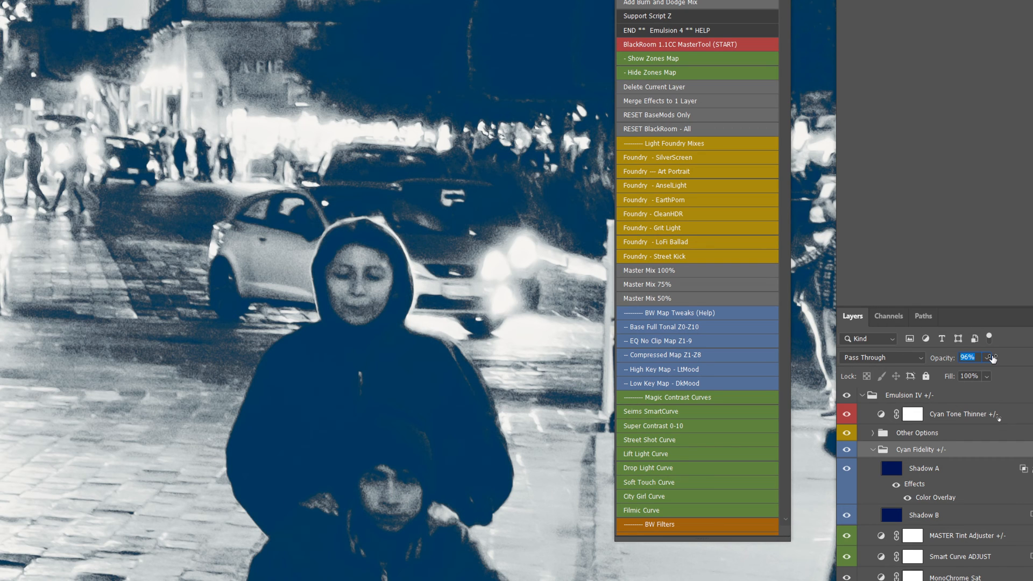
{"action": "left_click", "coordinate": [995, 357]}
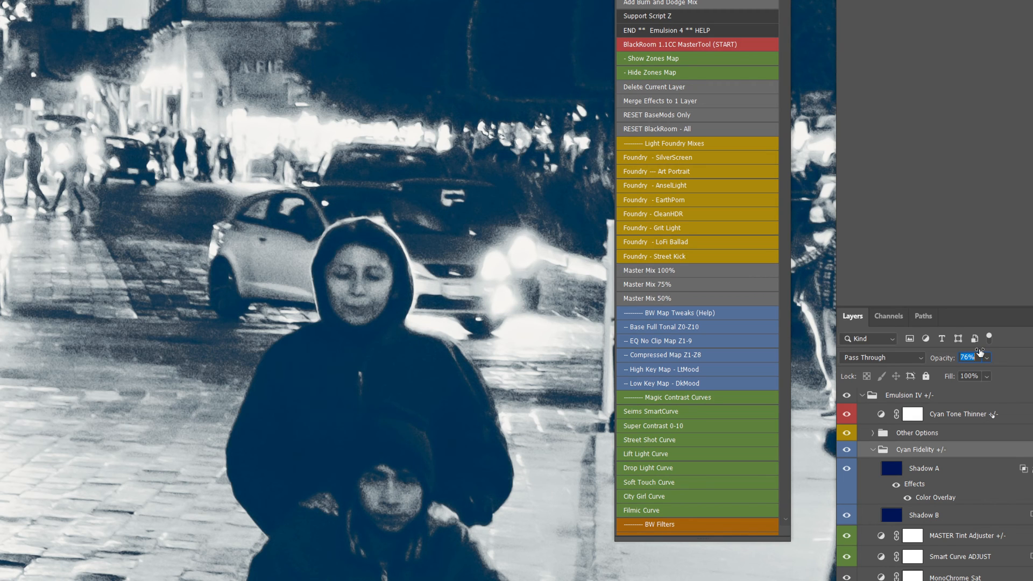
{"action": "left_click", "coordinate": [924, 468]}
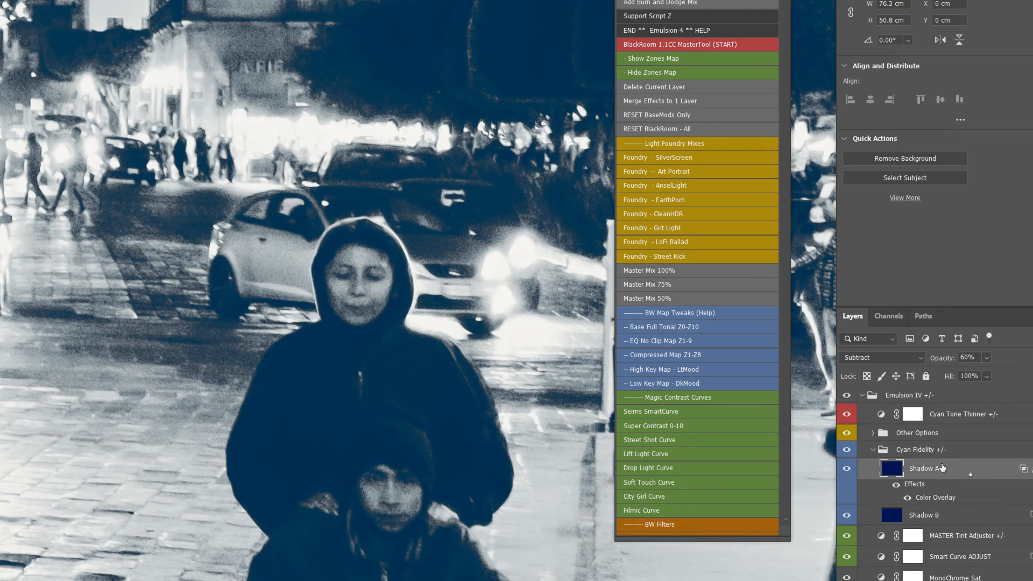
{"action": "left_click", "coordinate": [871, 450]}
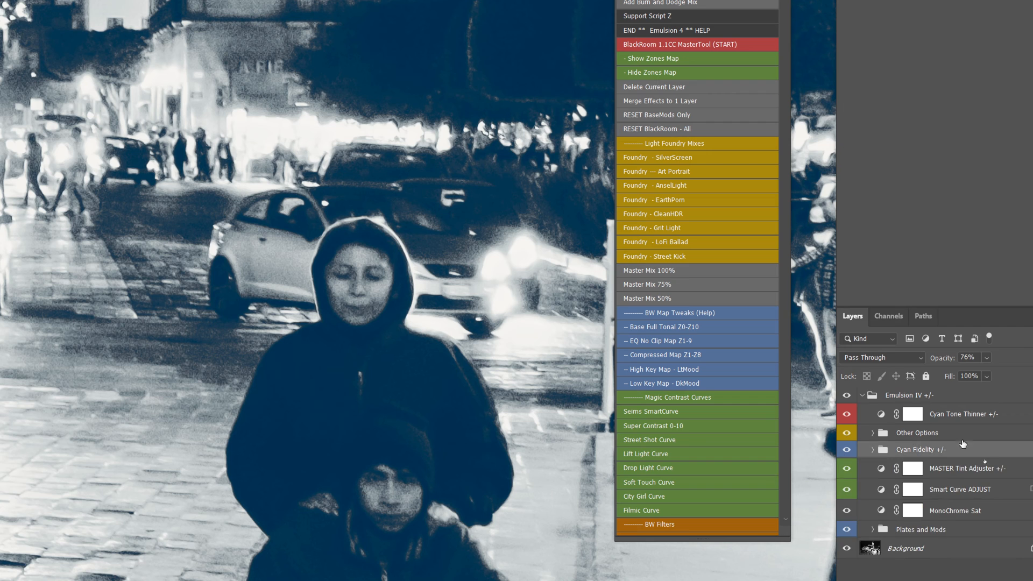
{"action": "triple_click", "coordinate": [969, 358]}
{"action": "type", "text": "49"}
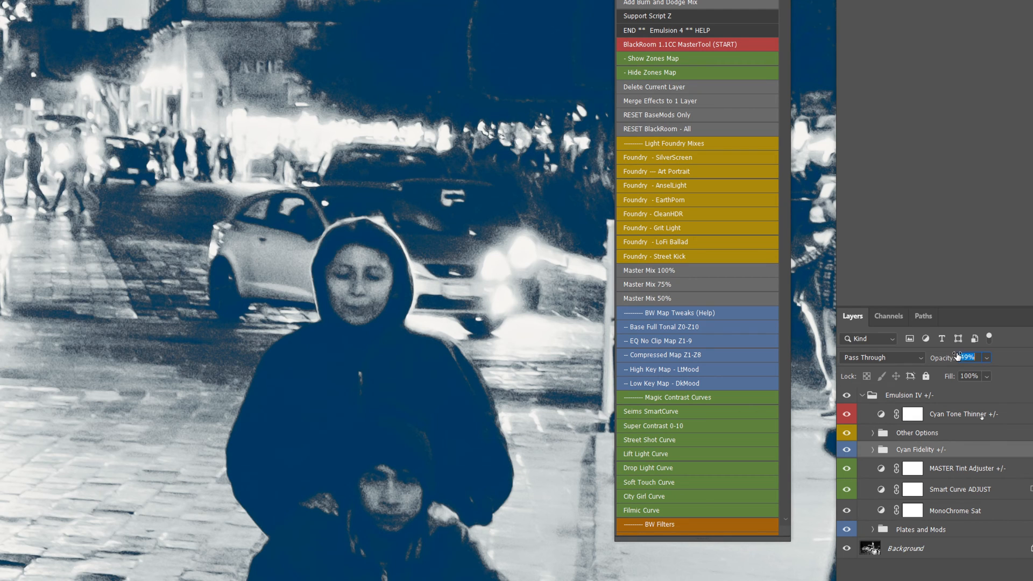
Step: Switch on the ON = Cooling layer inside the Other Options group
{"action": "left_click", "coordinate": [872, 433]}
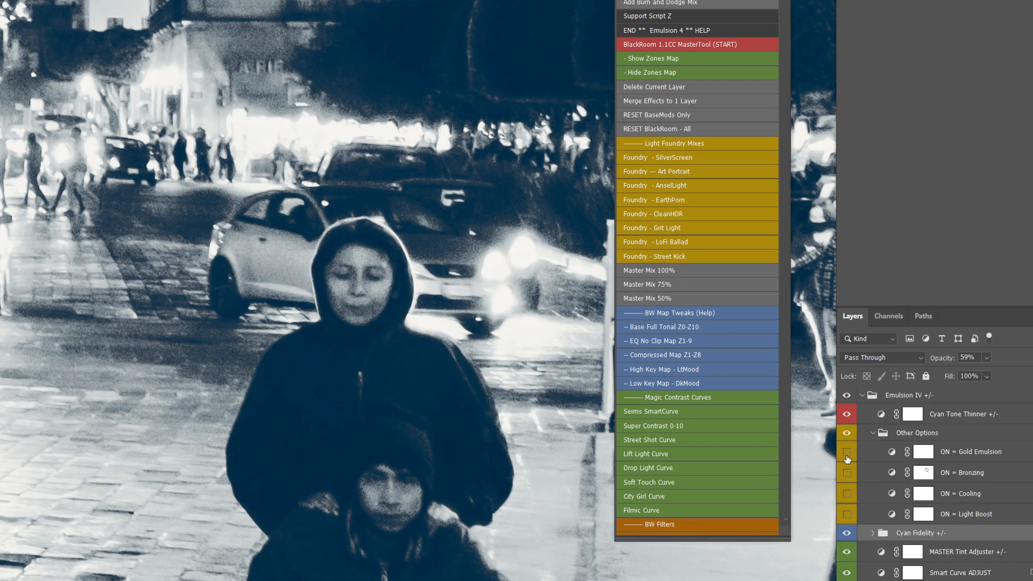
{"action": "left_click", "coordinate": [846, 451]}
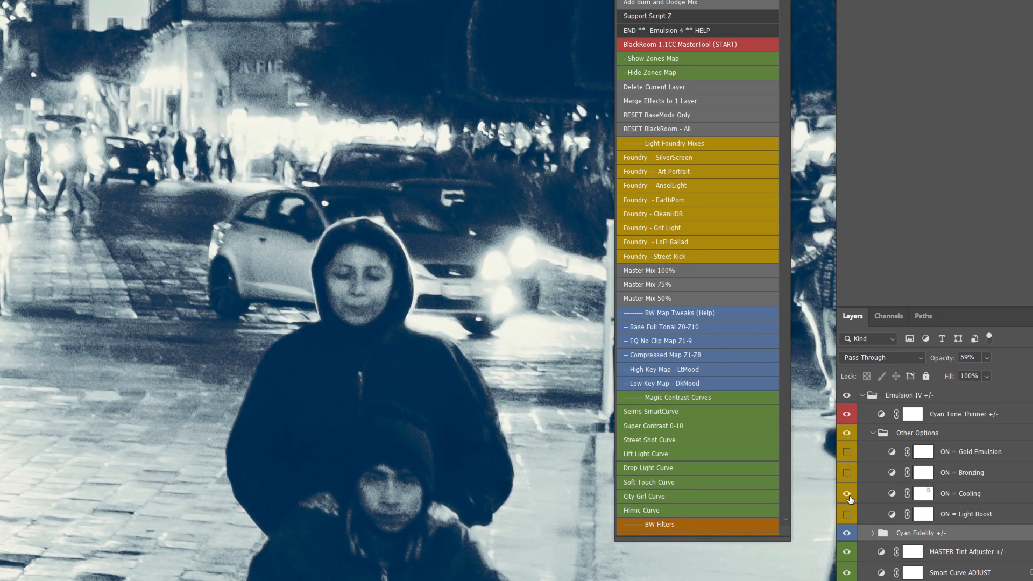
{"action": "scroll", "scroll_direction": "down", "scroll_amount": 3}
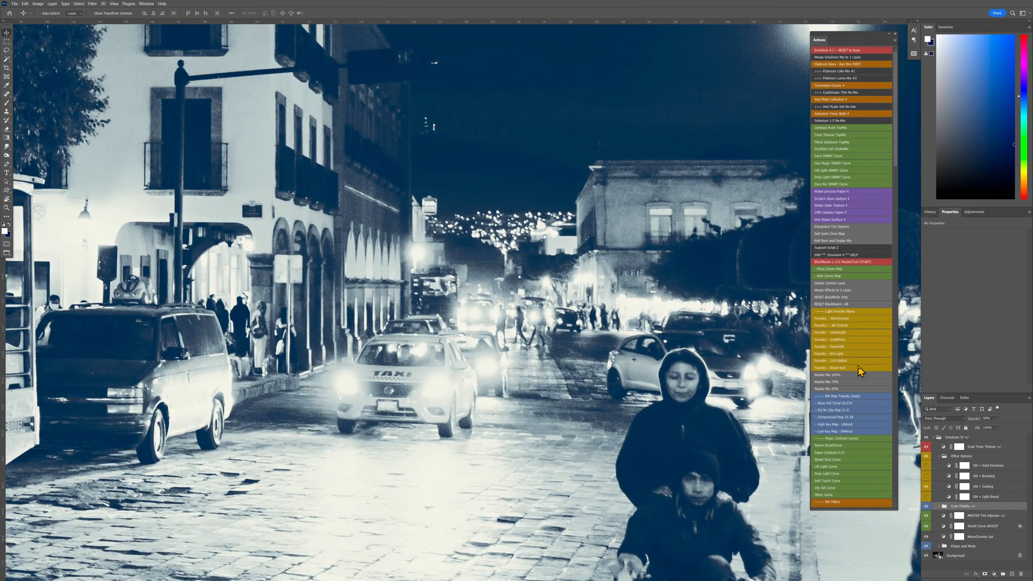
{"action": "mouse_move", "coordinate": [864, 180]}
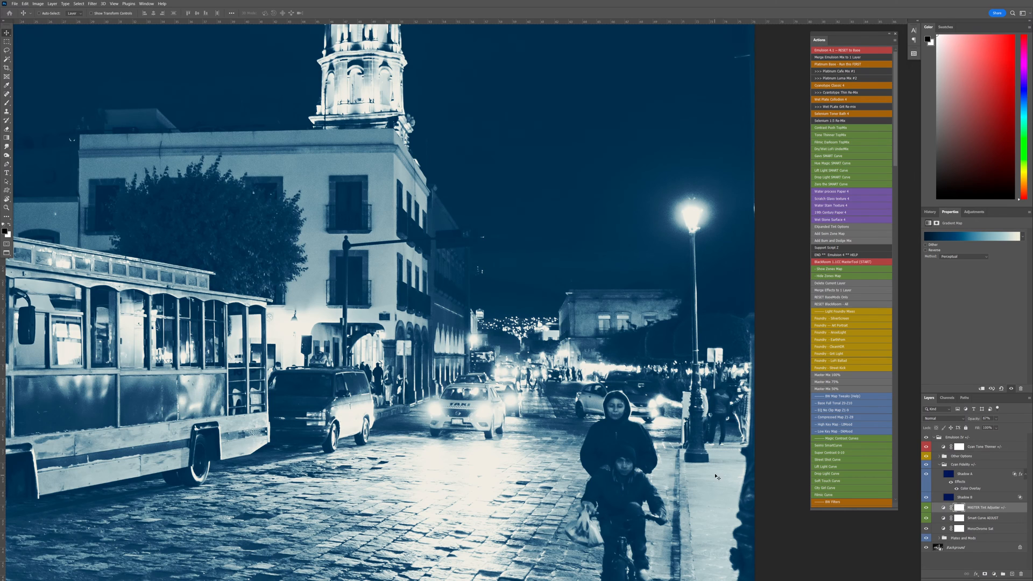
{"action": "mouse_move", "coordinate": [848, 88]}
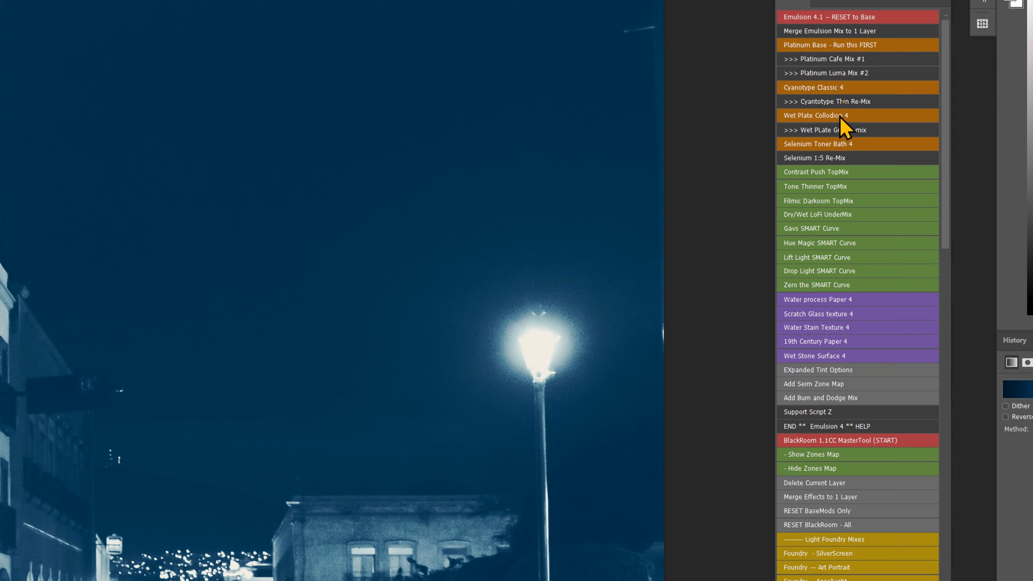
{"action": "mouse_move", "coordinate": [844, 144]}
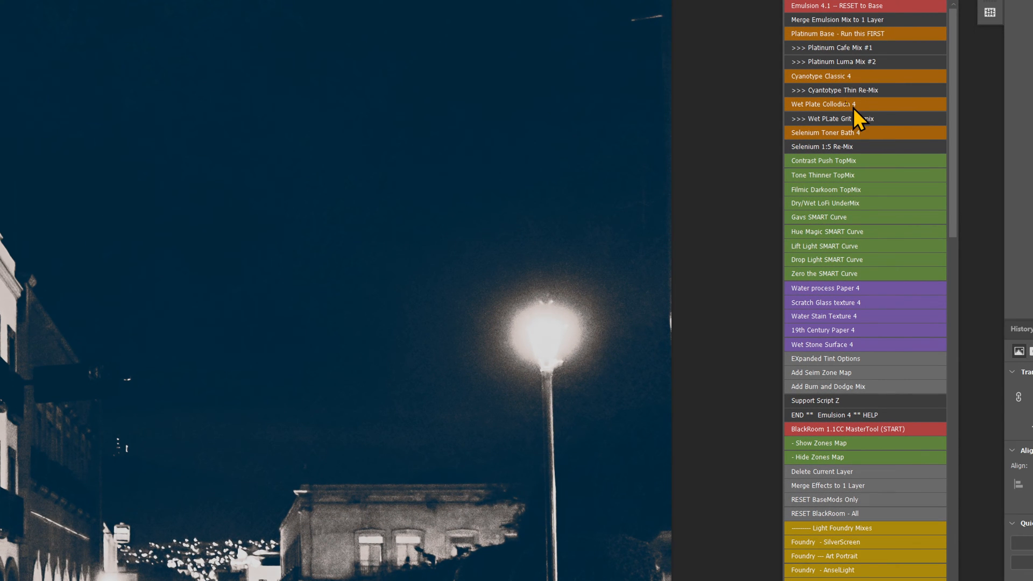
{"action": "mouse_move", "coordinate": [839, 131]}
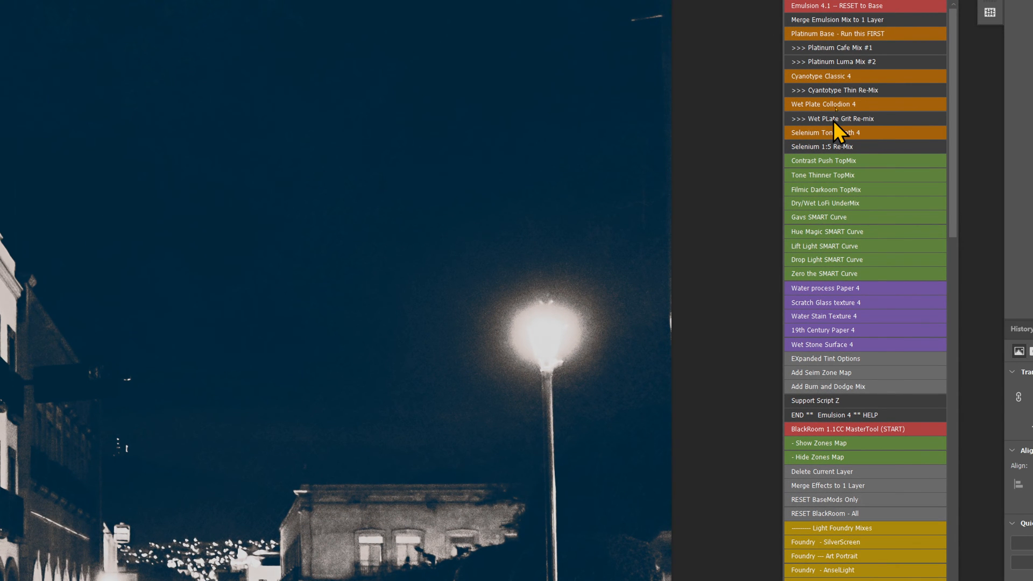
{"action": "mouse_move", "coordinate": [903, 42]}
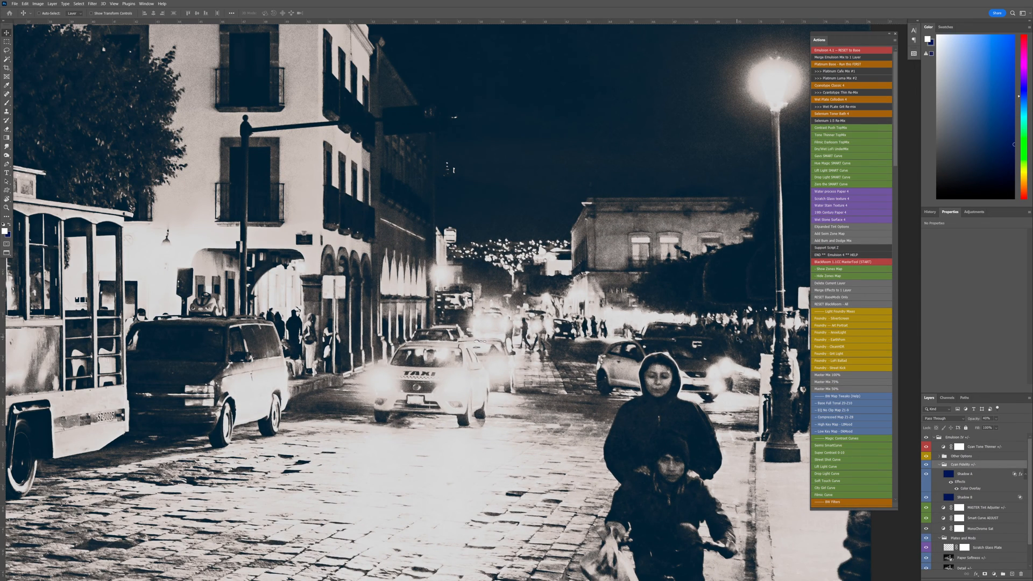
{"action": "mouse_move", "coordinate": [1025, 109]}
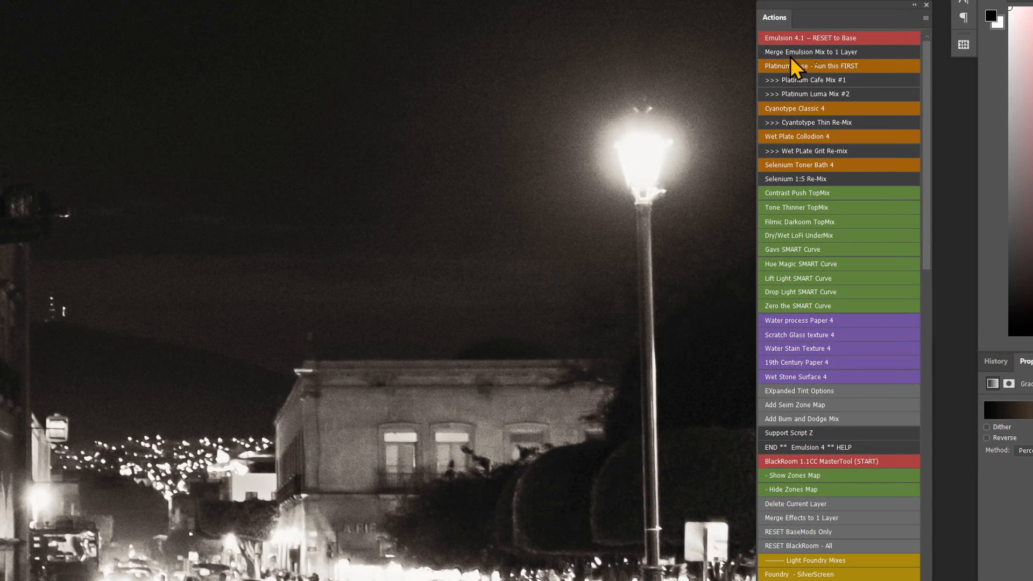
{"action": "mouse_move", "coordinate": [824, 143]}
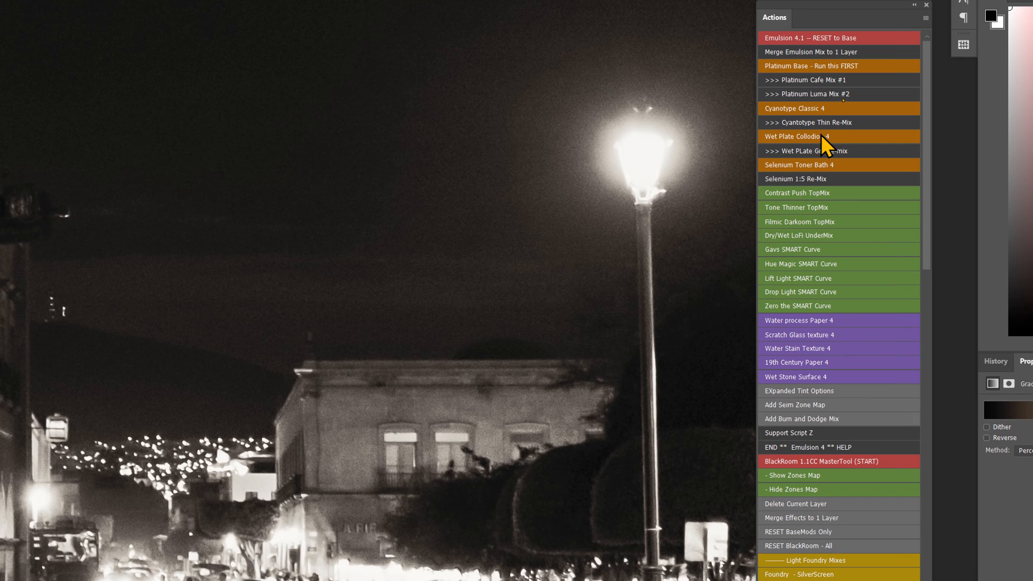
{"action": "mouse_move", "coordinate": [857, 140]}
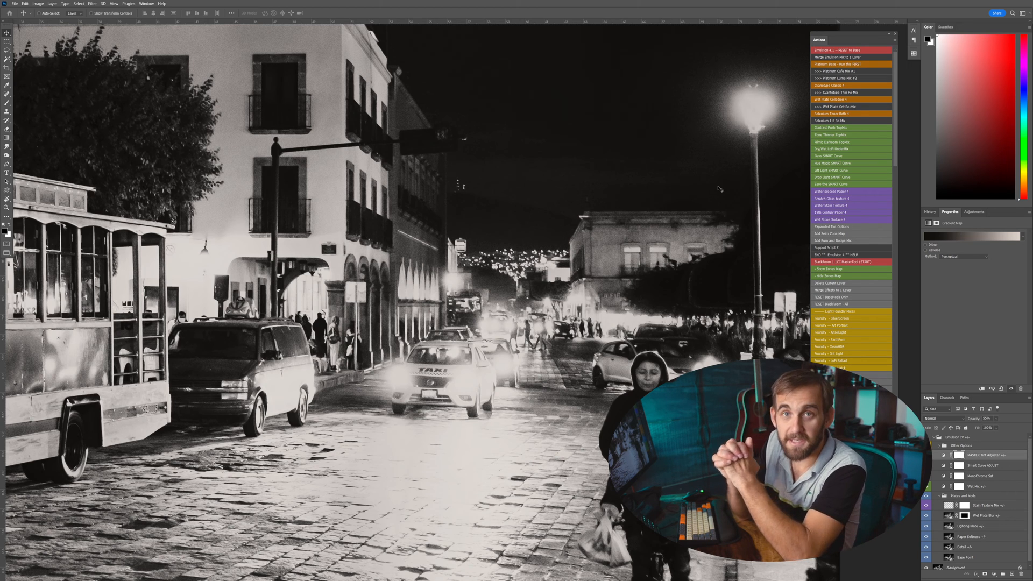
{"action": "mouse_move", "coordinate": [715, 188]}
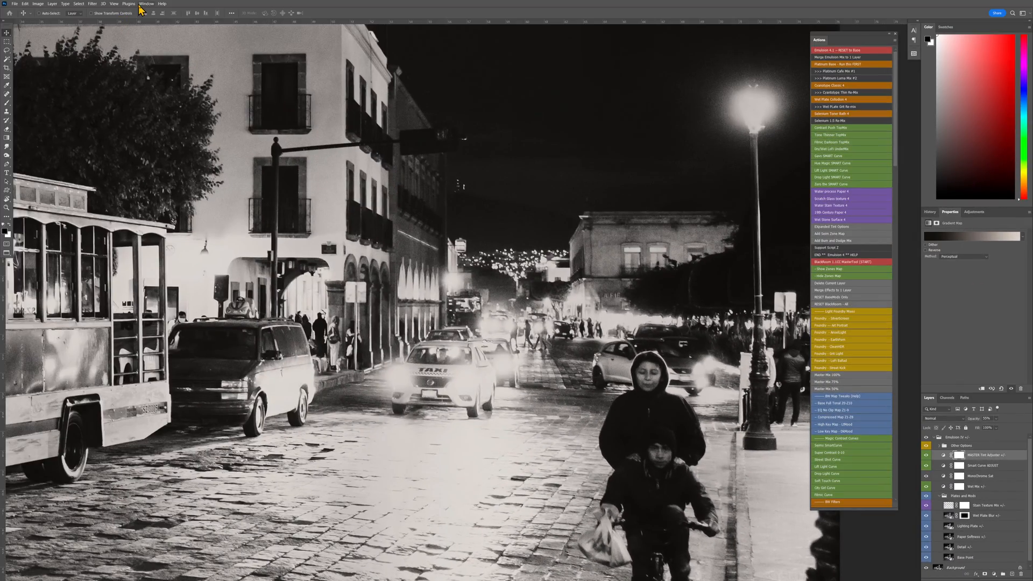
{"action": "left_click", "coordinate": [146, 4]}
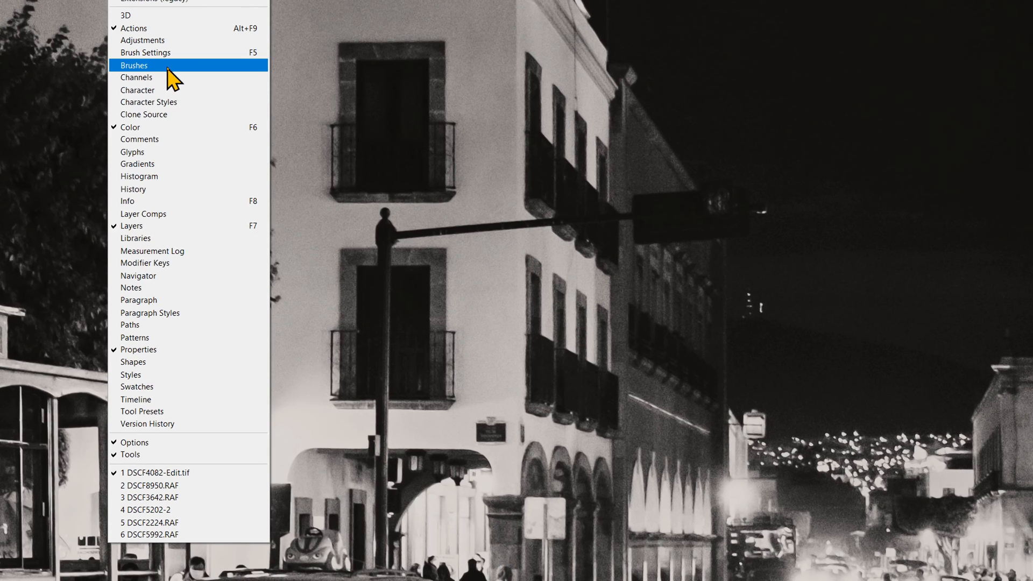
{"action": "mouse_move", "coordinate": [159, 226]}
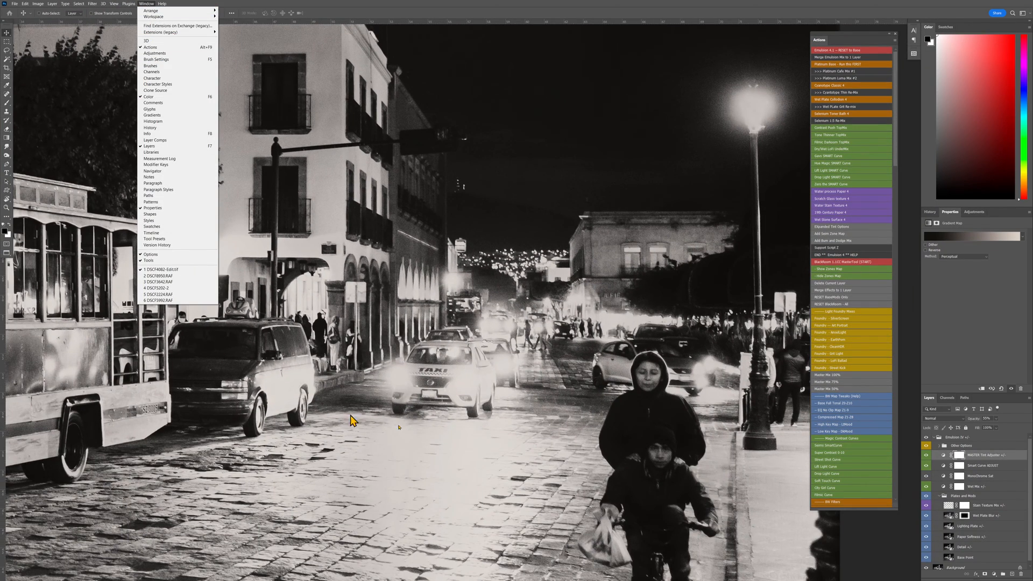
{"action": "mouse_move", "coordinate": [479, 224]}
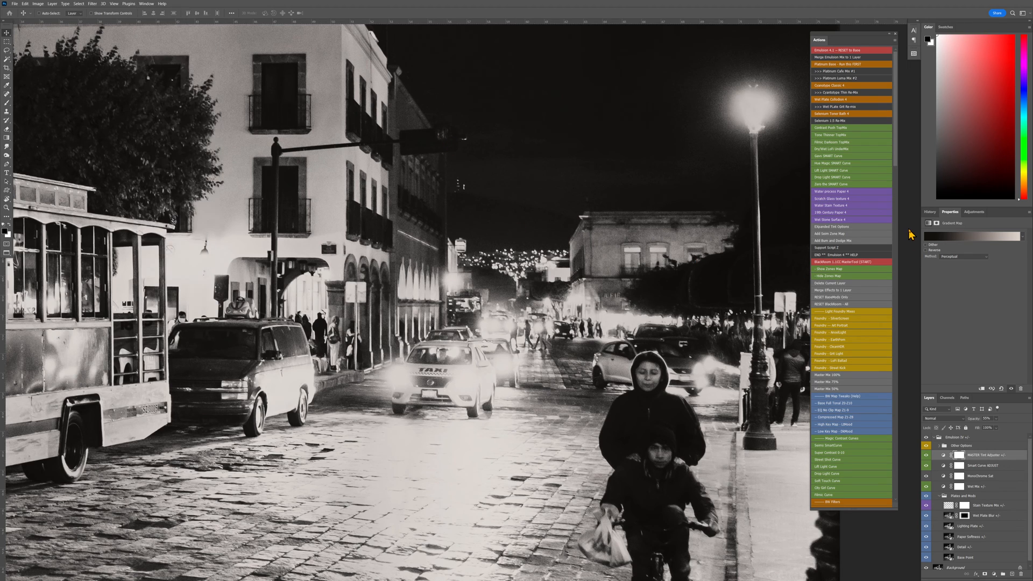
{"action": "mouse_move", "coordinate": [877, 210]}
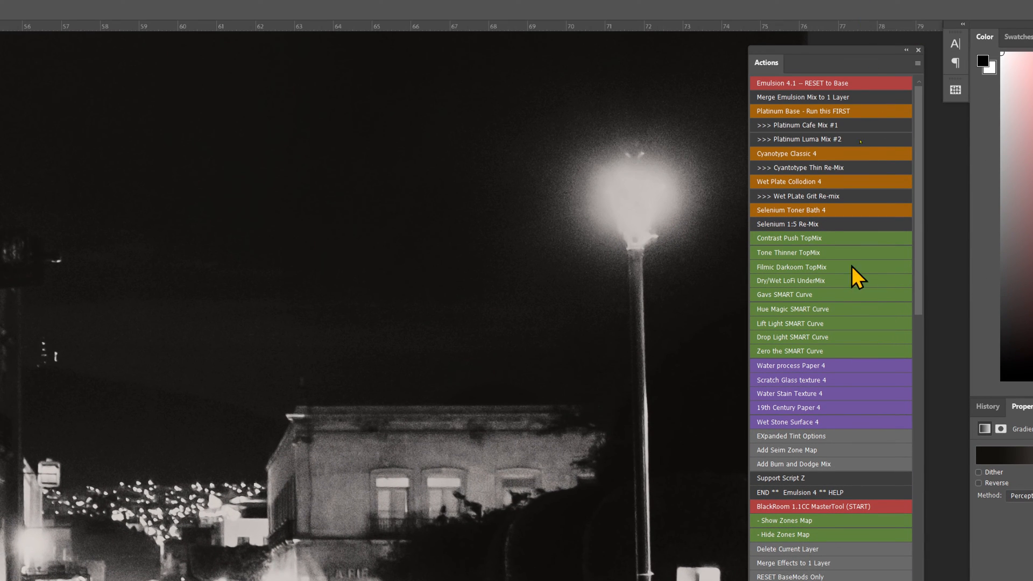
{"action": "mouse_move", "coordinate": [824, 442]}
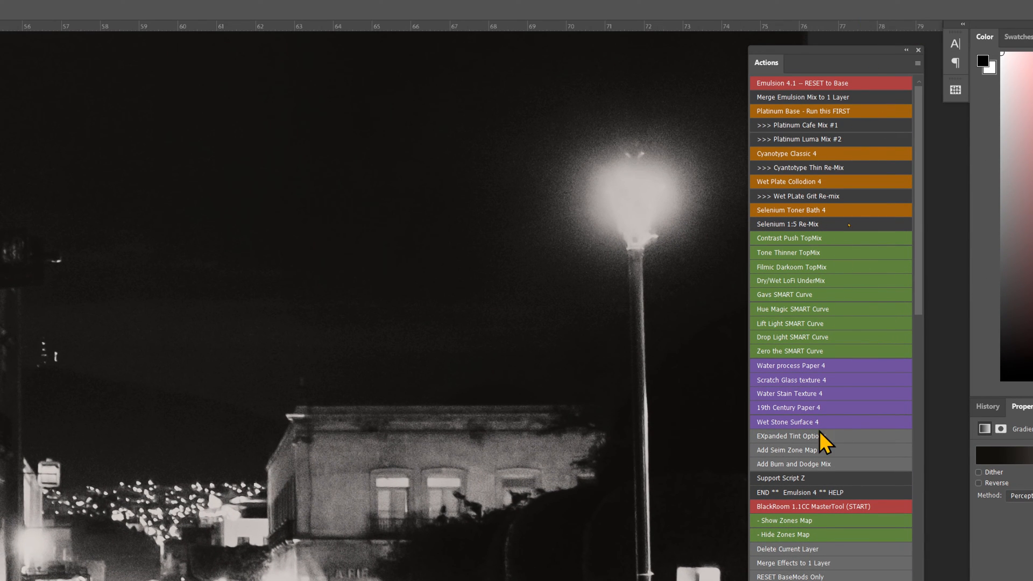
{"action": "mouse_move", "coordinate": [501, 375]}
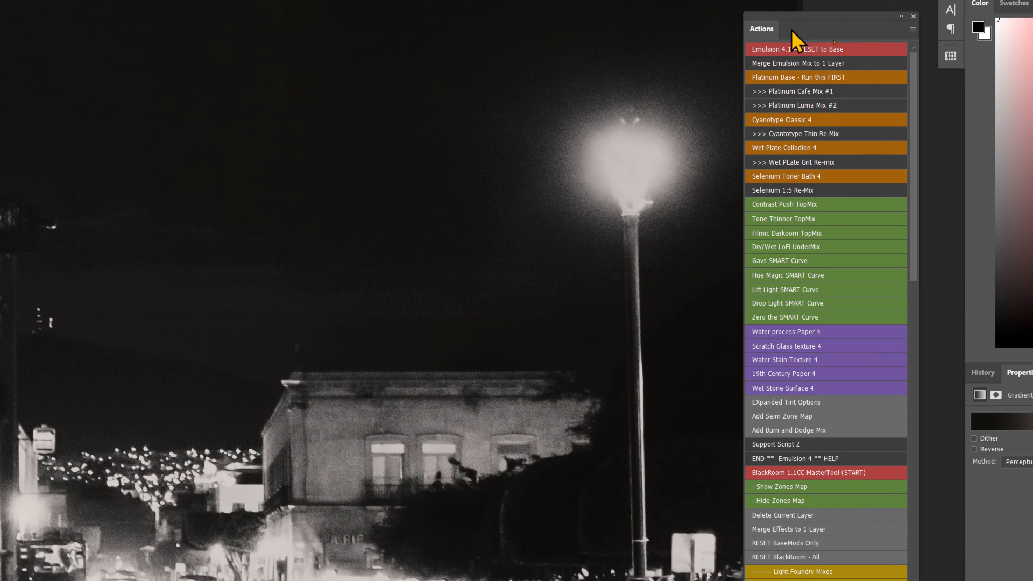
{"action": "mouse_move", "coordinate": [848, 70]}
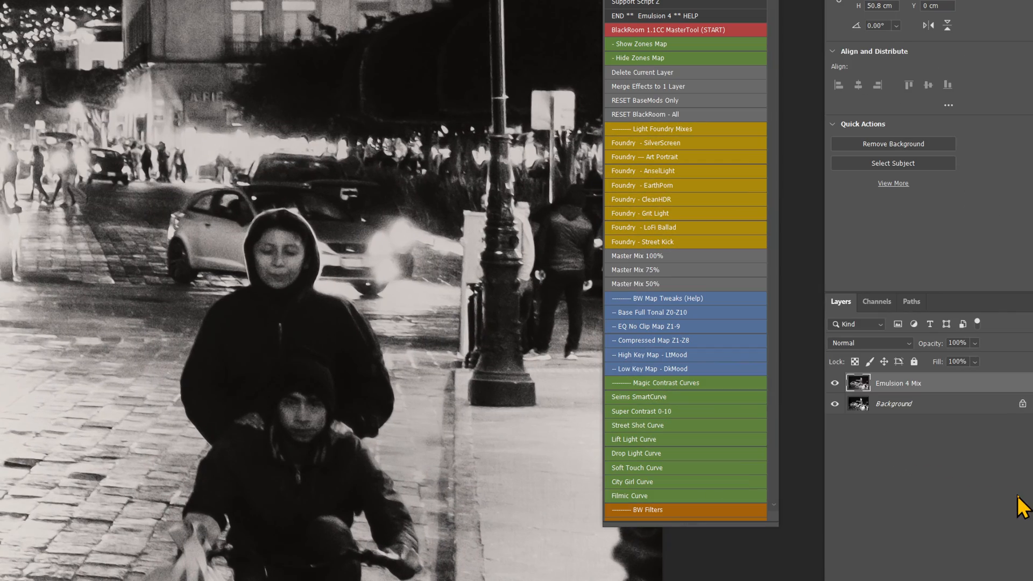
Step: Hide the Emulsion 4 Mix layer to compare the toned result with the original photo
{"action": "left_click", "coordinate": [834, 382]}
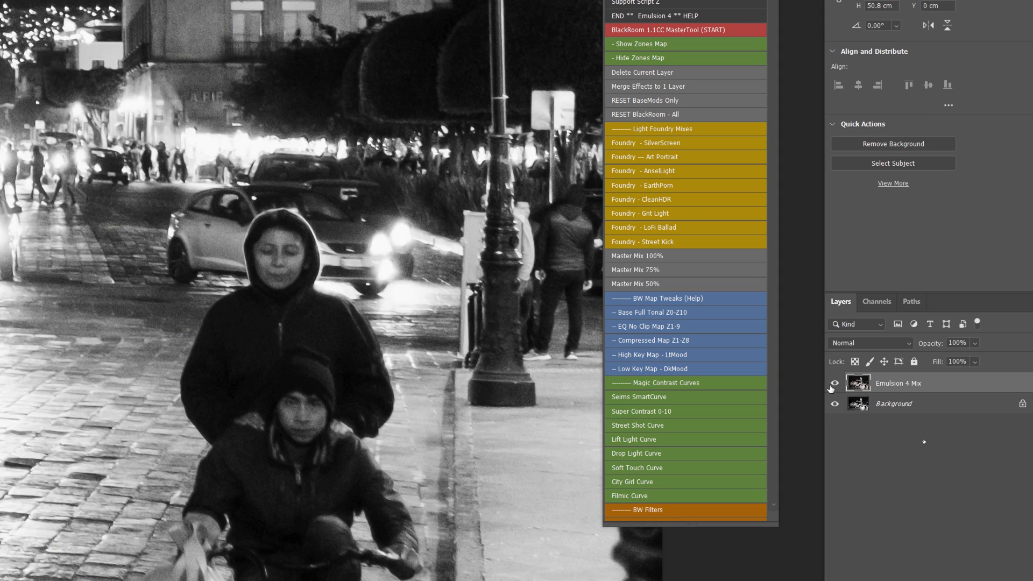